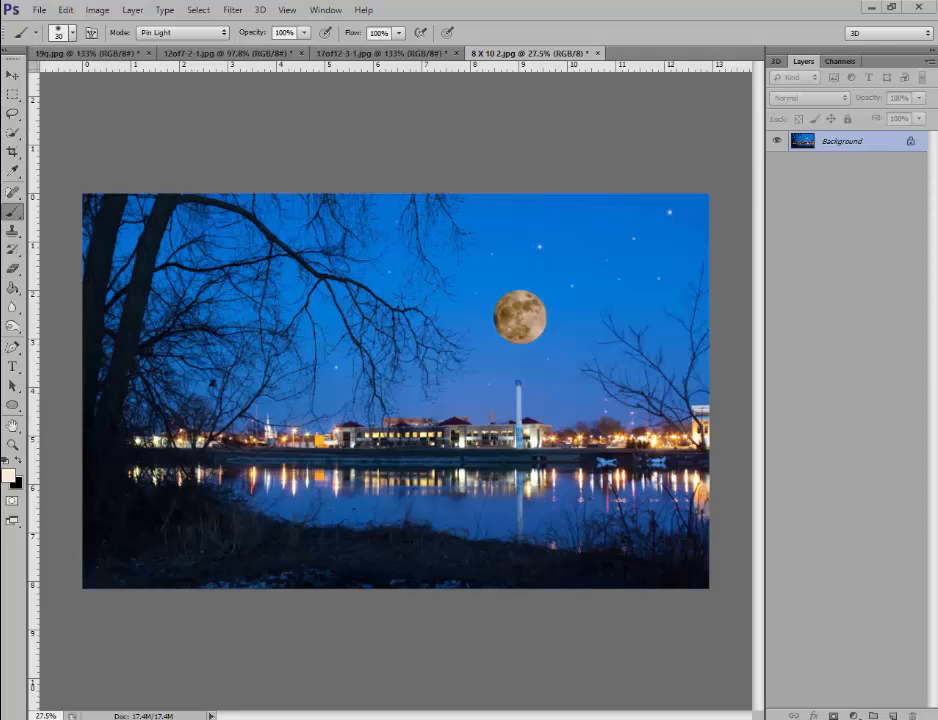
mouse_move(475, 578)
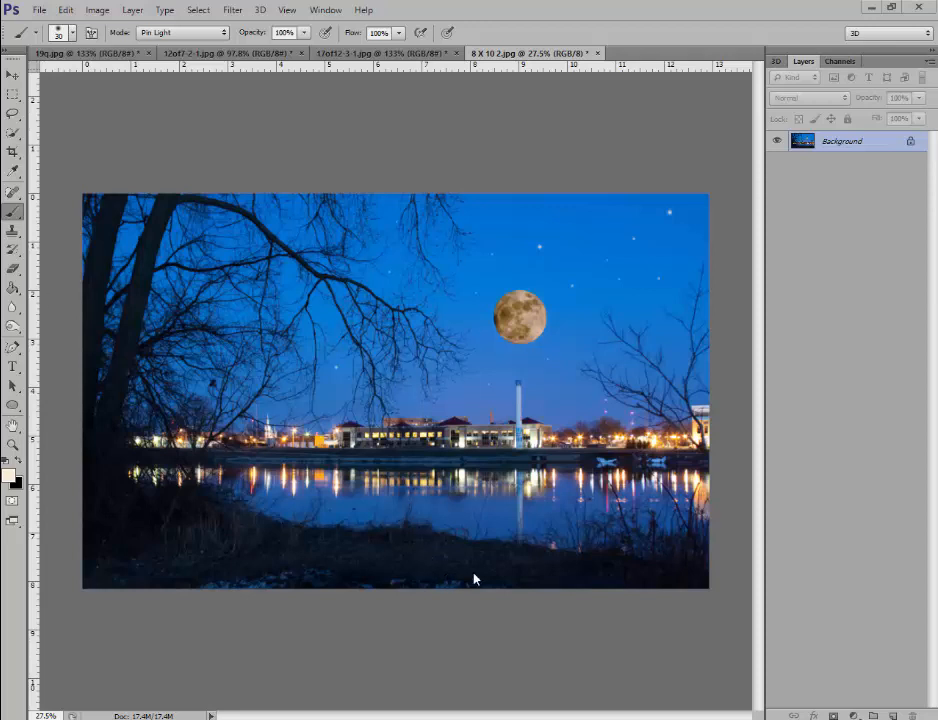
mouse_move(532, 350)
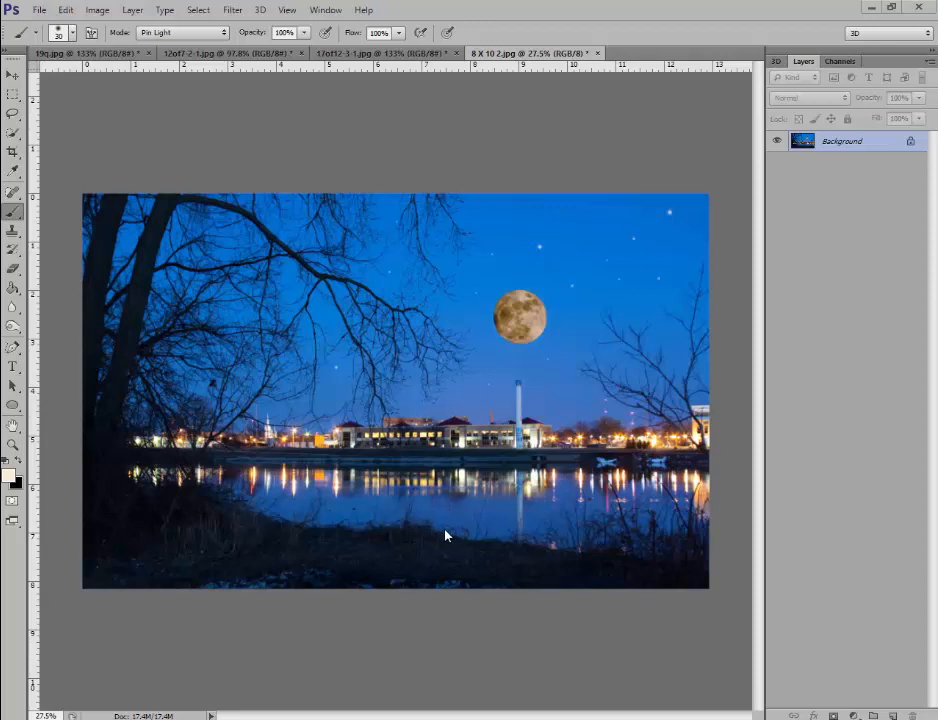
mouse_move(556, 391)
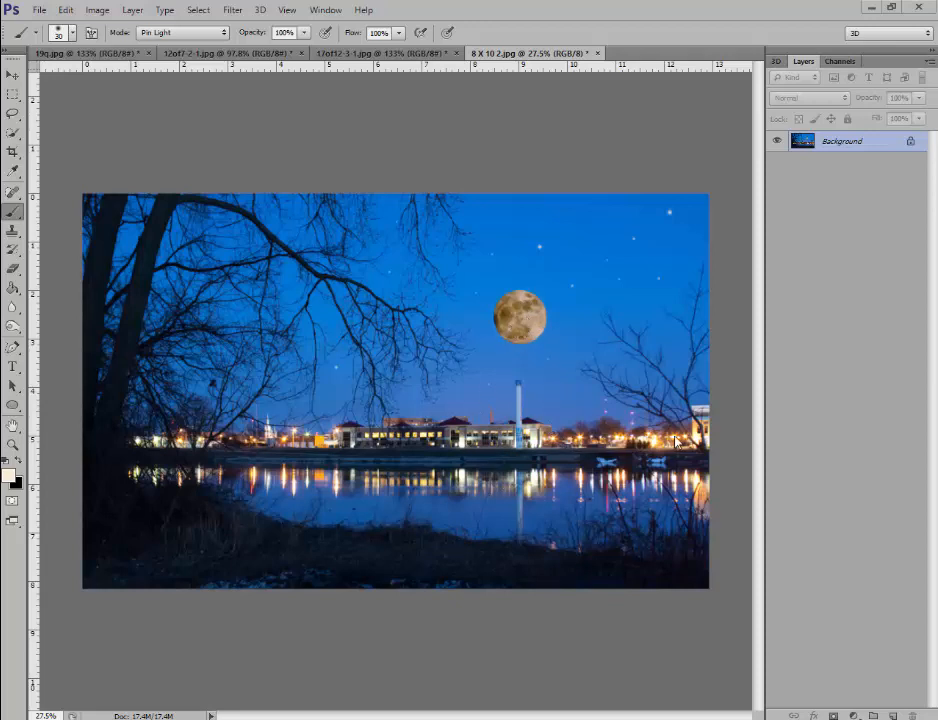
mouse_move(680, 458)
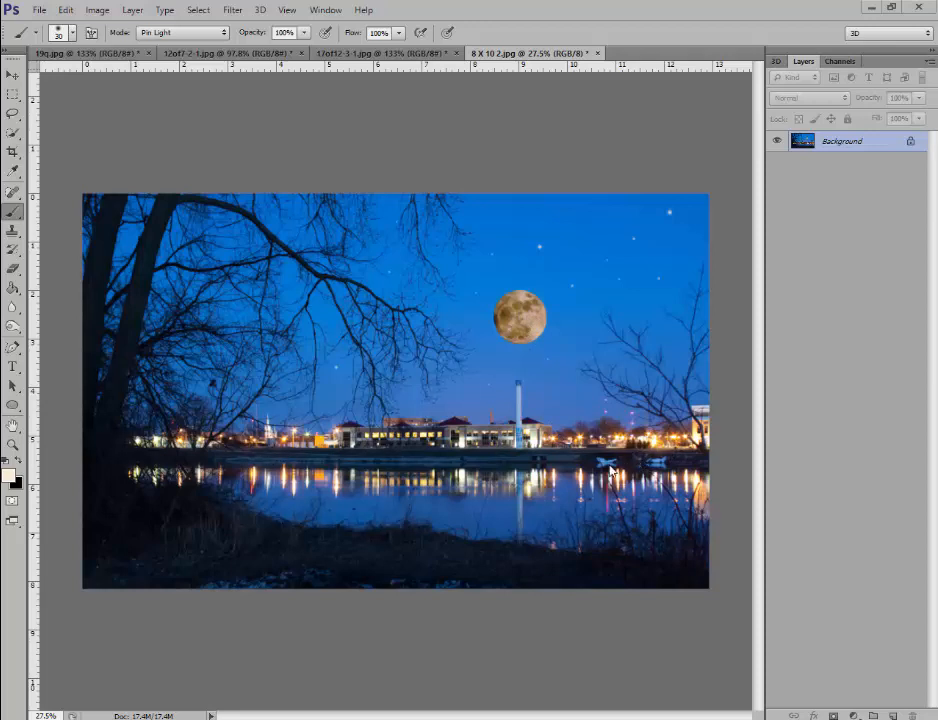
mouse_move(462, 501)
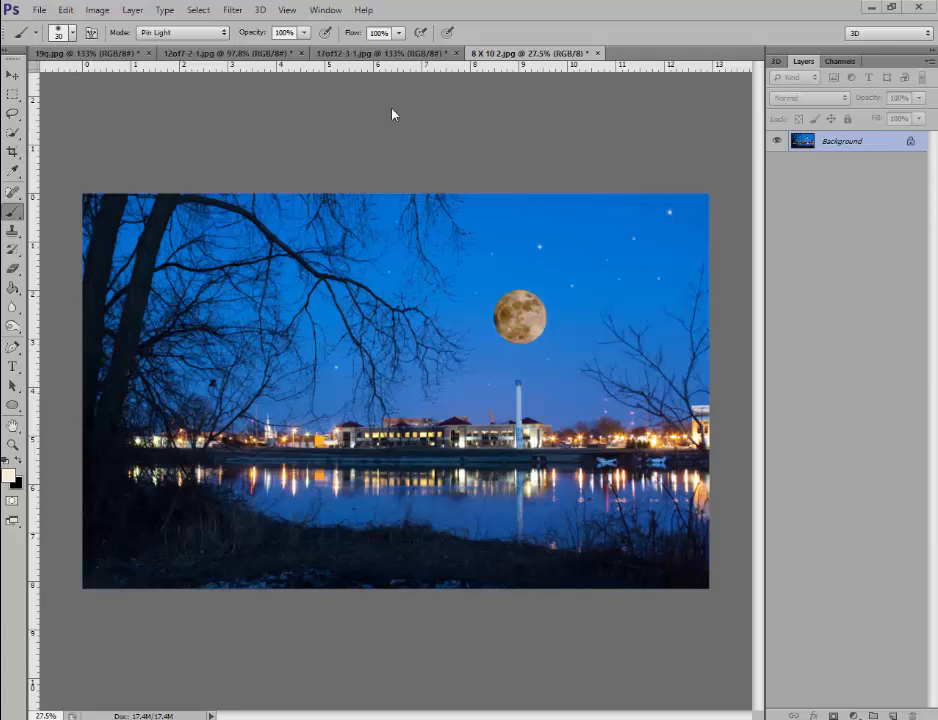
- Switch to the 17of12-3-1.jpg night street photo and look over its lit waterfront
left_click(370, 53)
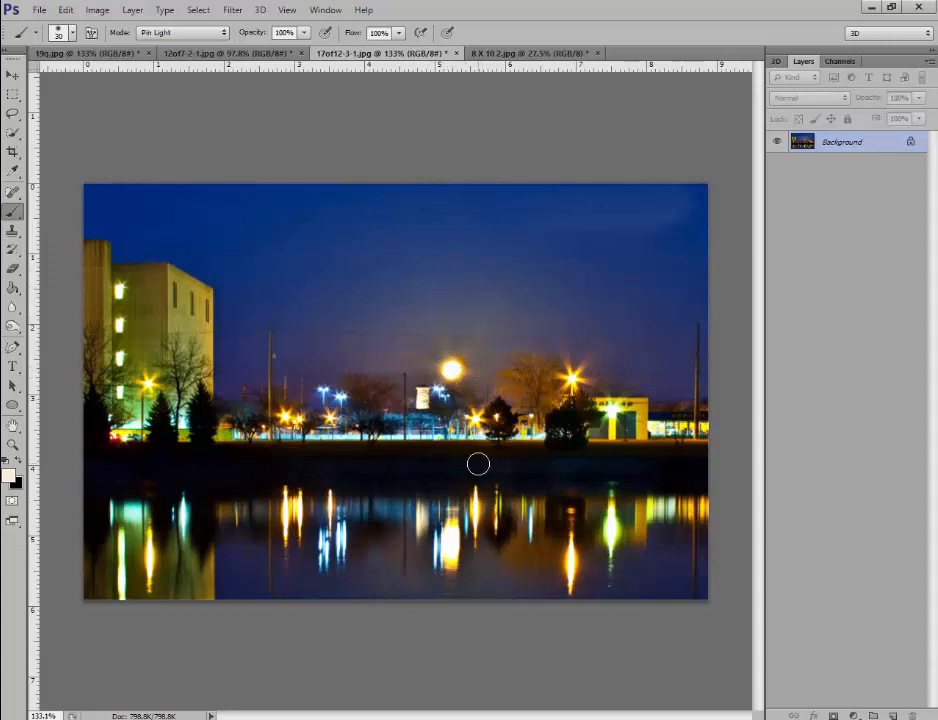
mouse_move(434, 466)
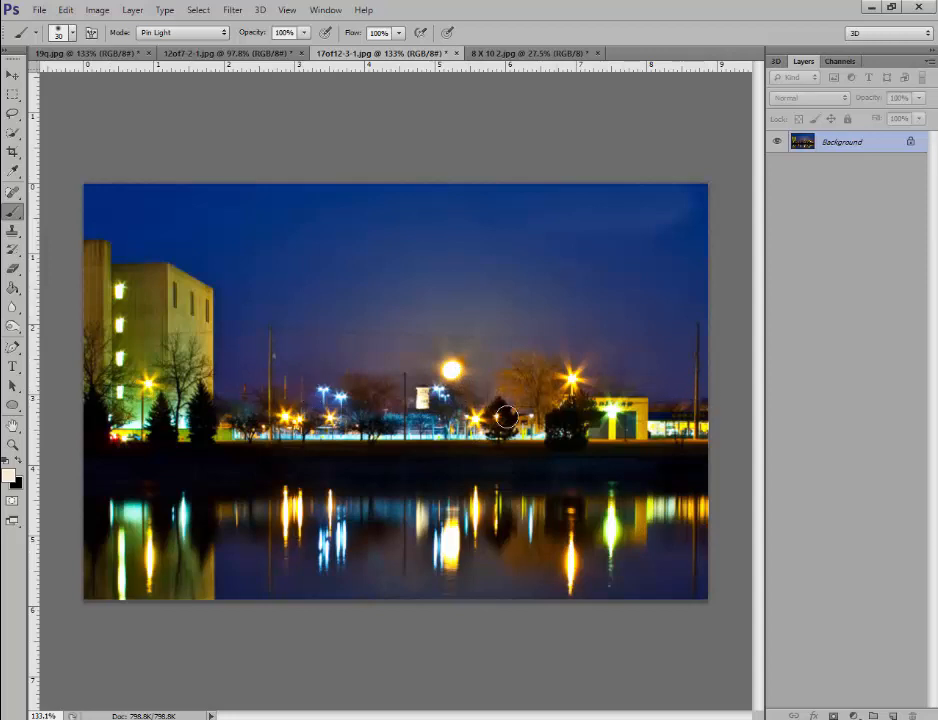
mouse_move(645, 440)
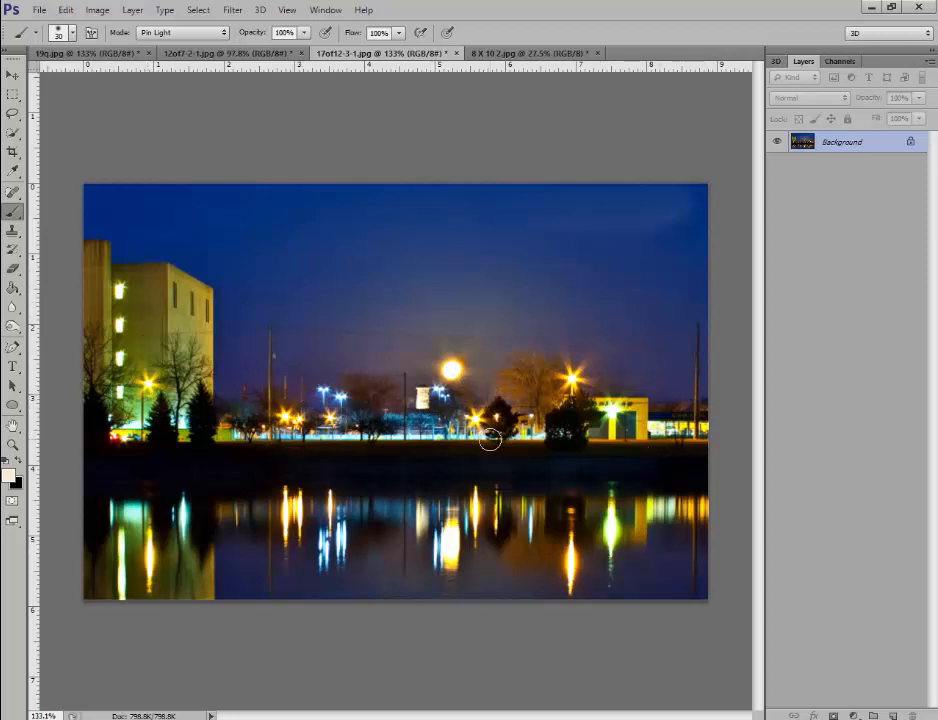
left_click_drag(490, 438, 470, 380)
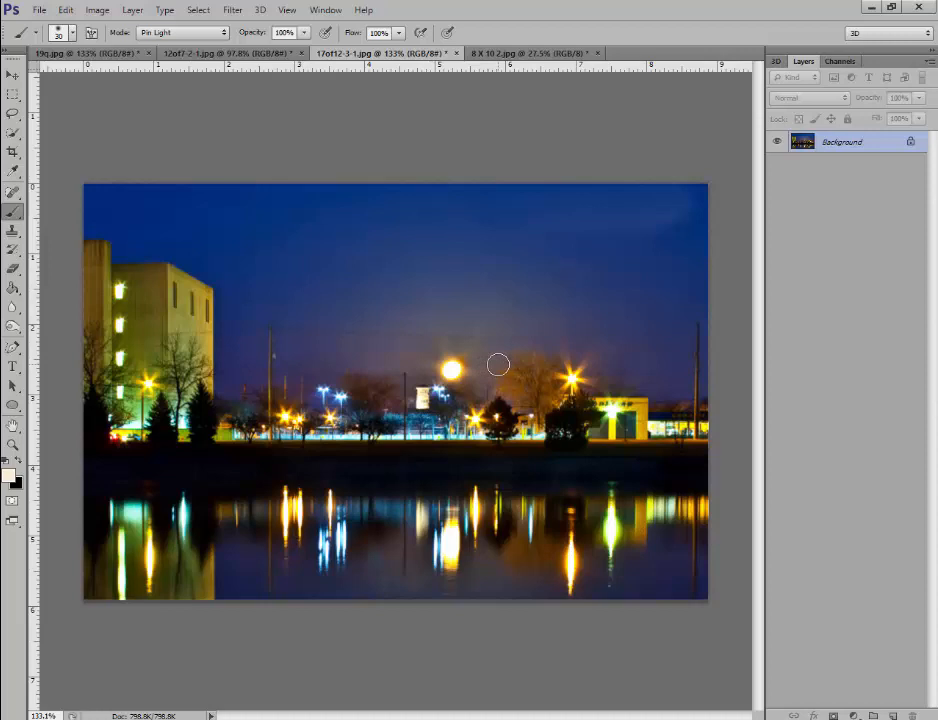
mouse_move(487, 191)
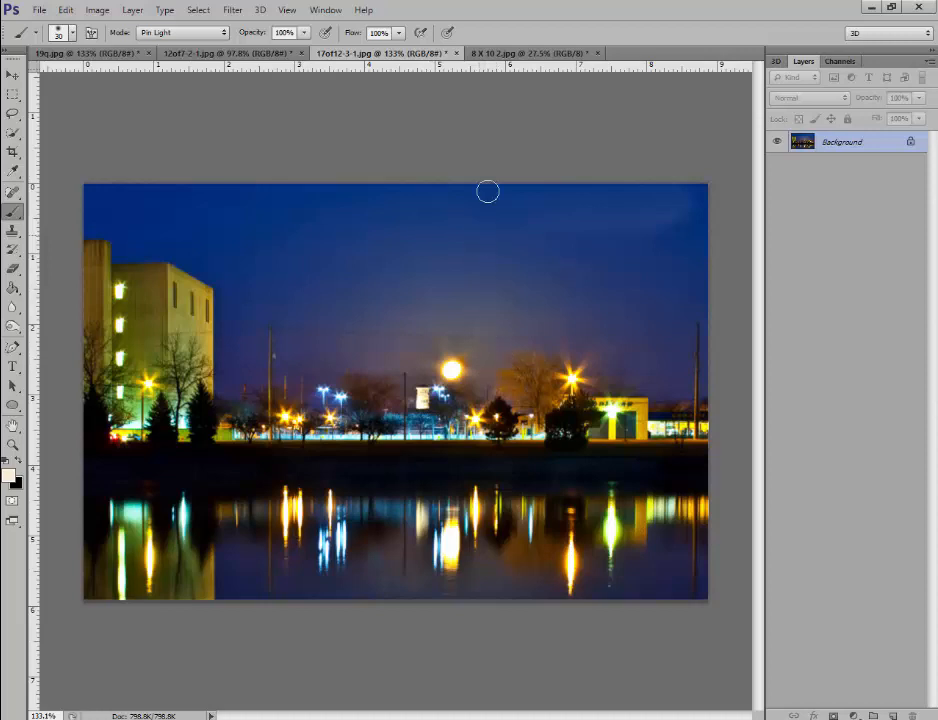
left_click(230, 52)
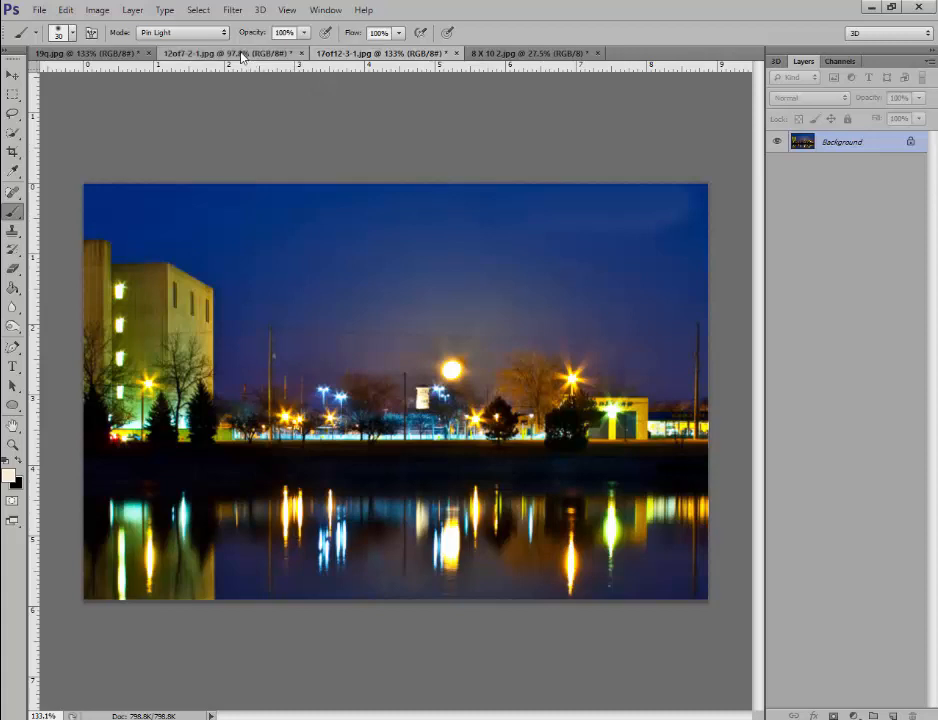
- View the full moon photo, then the finished 8 X 10 2.jpg moon composite for comparison
left_click(390, 53)
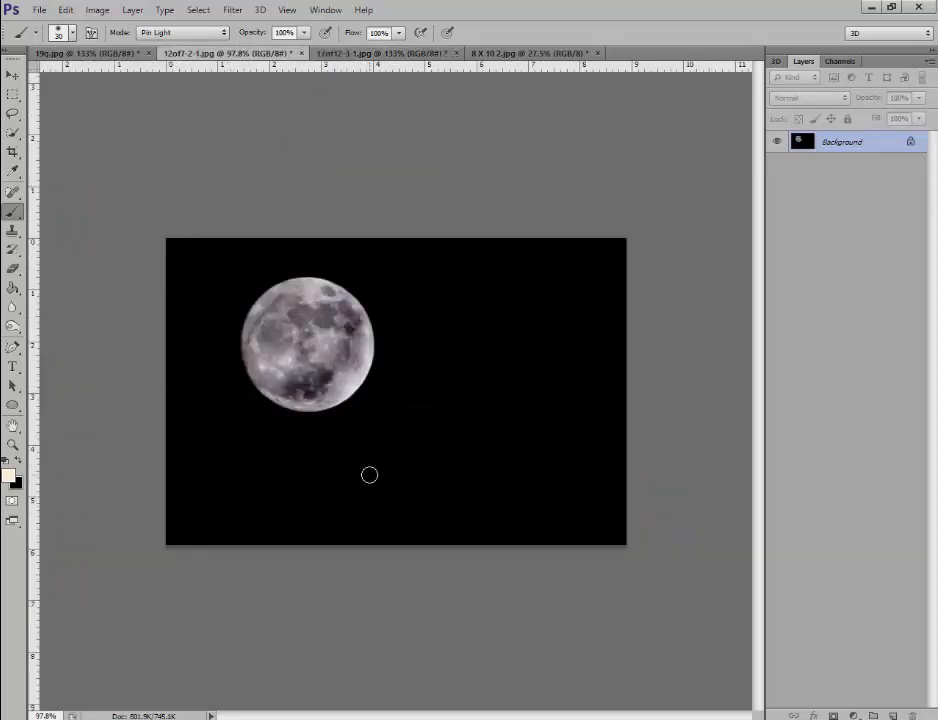
left_click(515, 53)
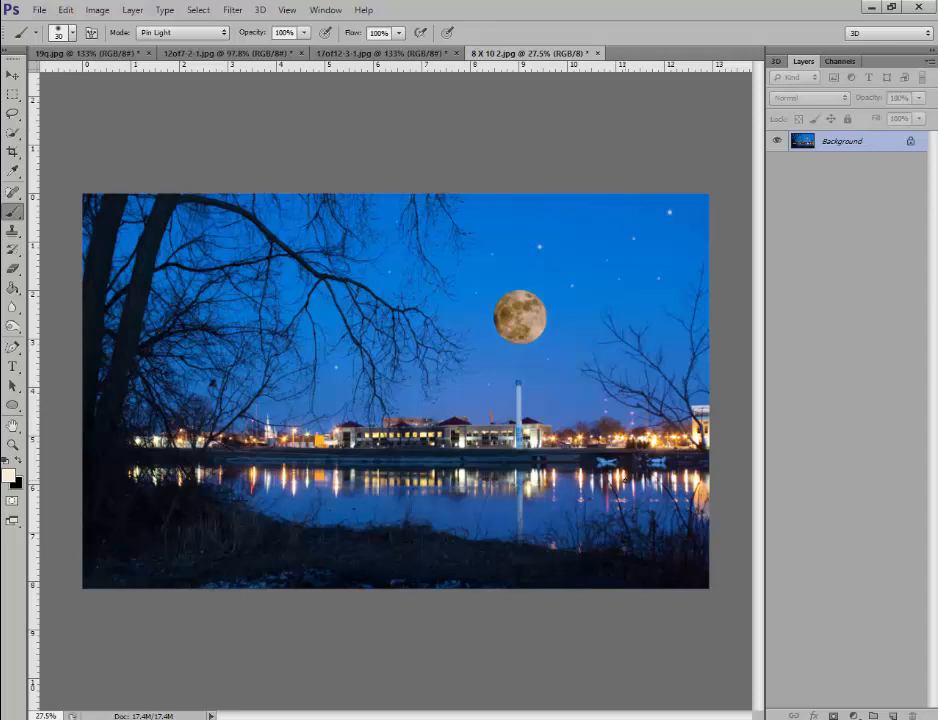
mouse_move(157, 143)
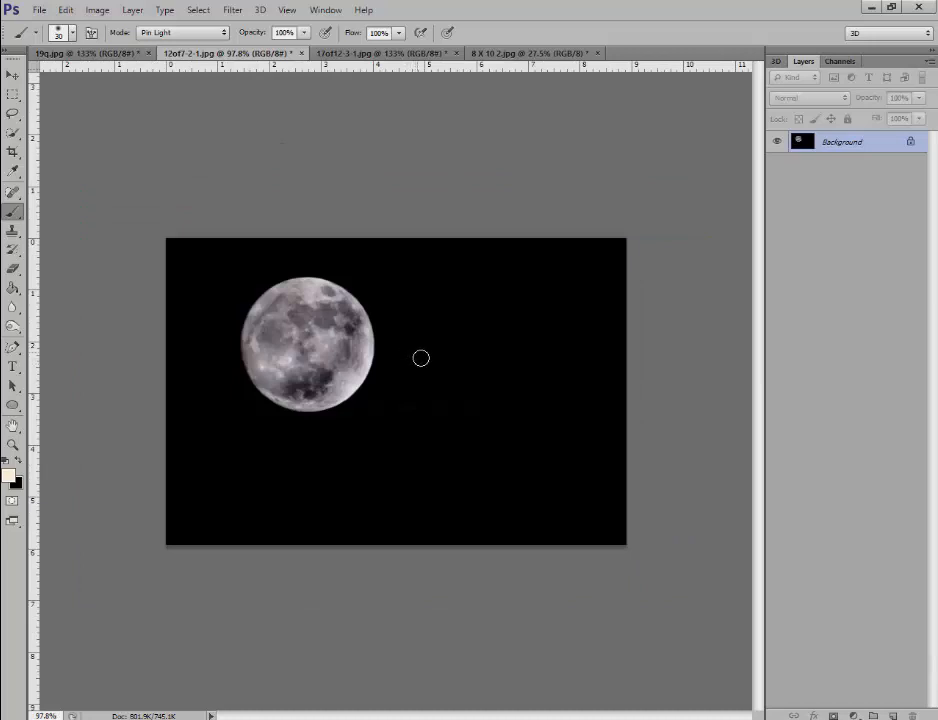
mouse_move(431, 404)
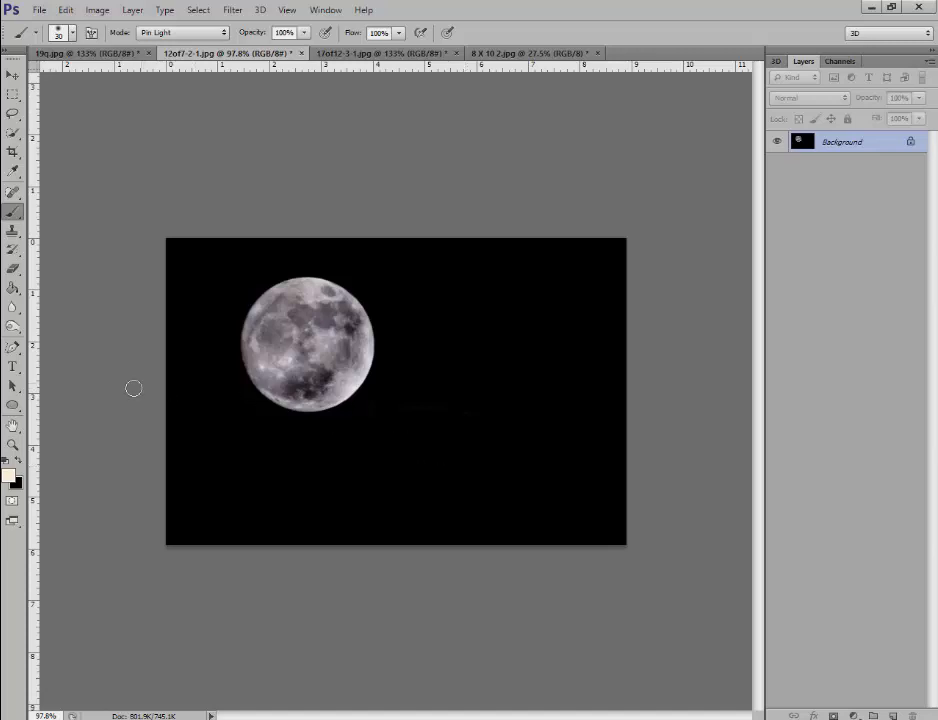
mouse_move(130, 390)
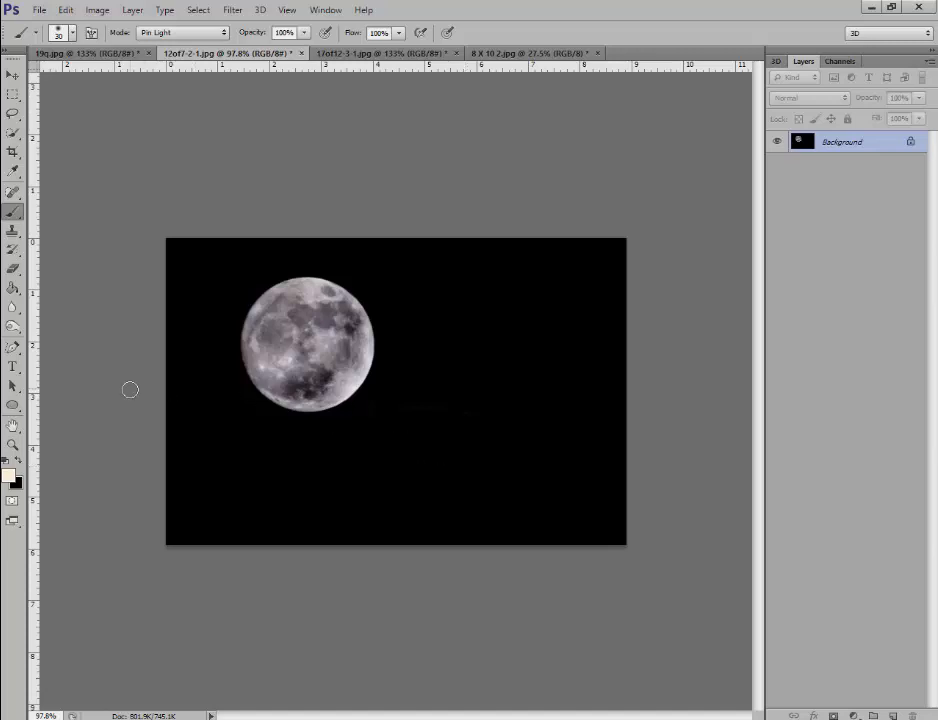
mouse_move(130, 315)
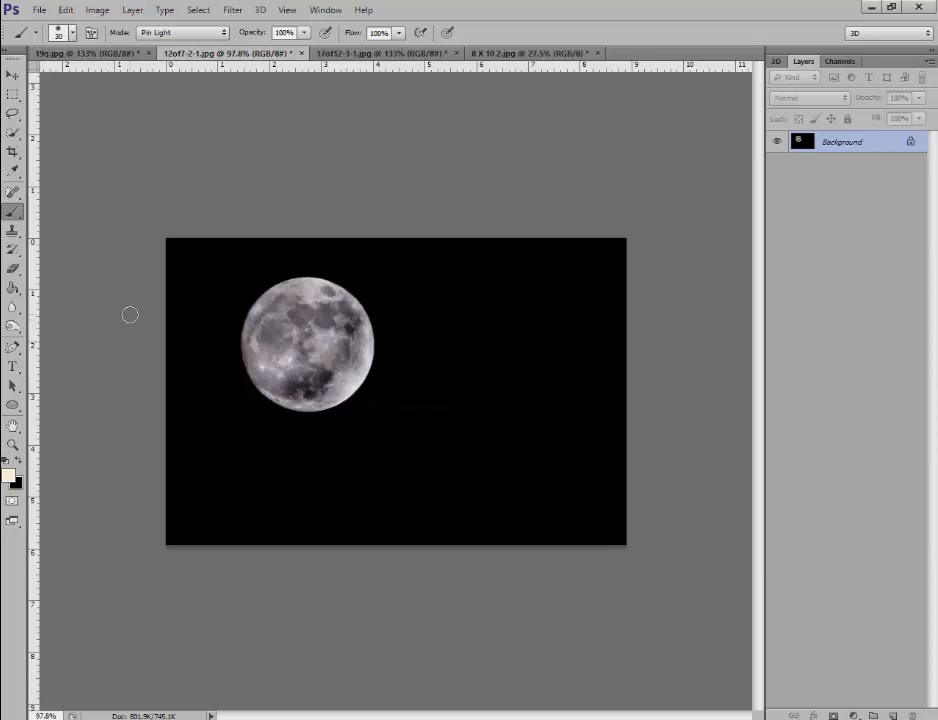
mouse_move(120, 262)
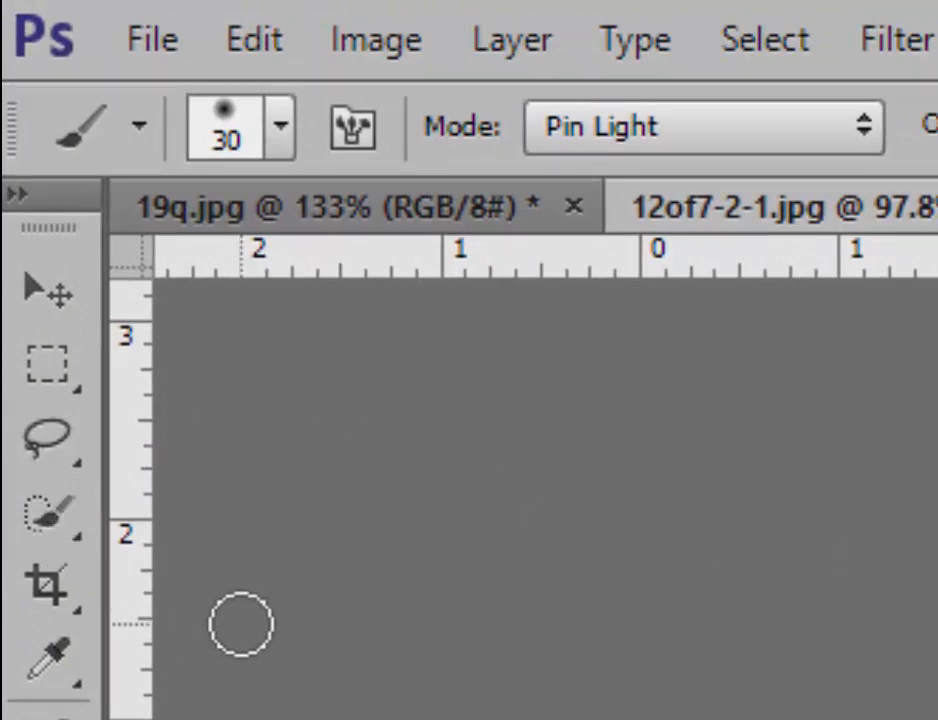
- Choose the Quick Selection Tool and reveal its flyout holding the Magic Wand Tool
left_click(48, 362)
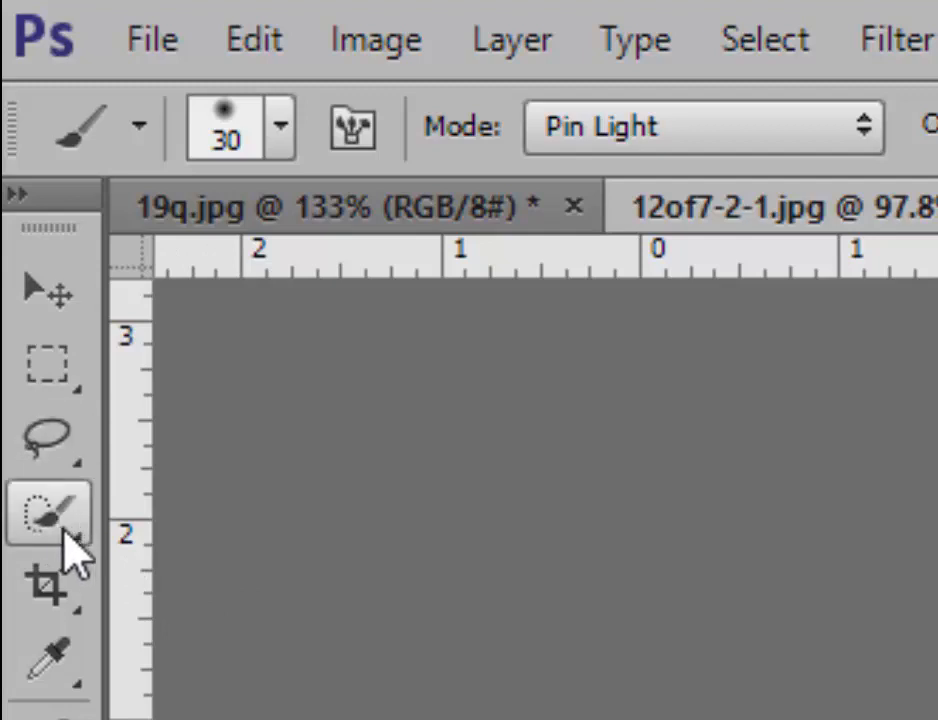
left_click(47, 513)
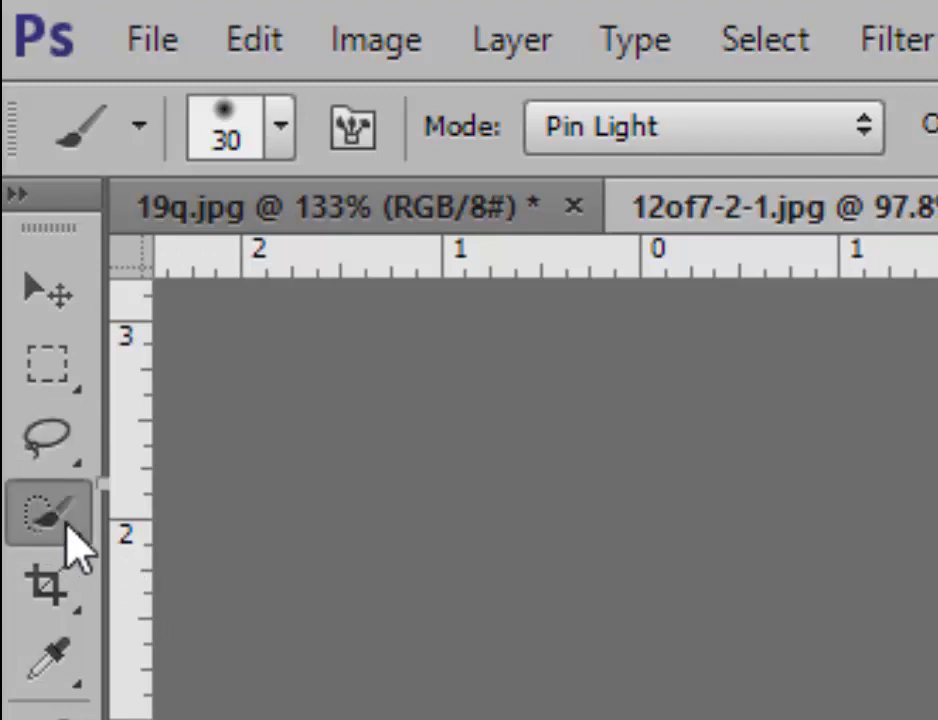
left_click(47, 513)
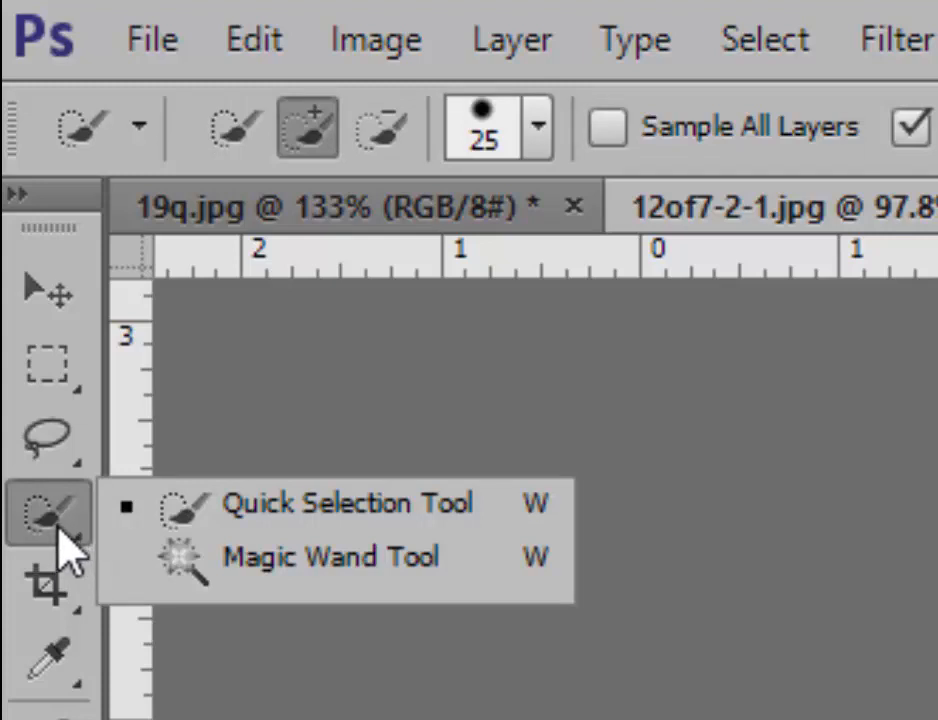
mouse_move(70, 555)
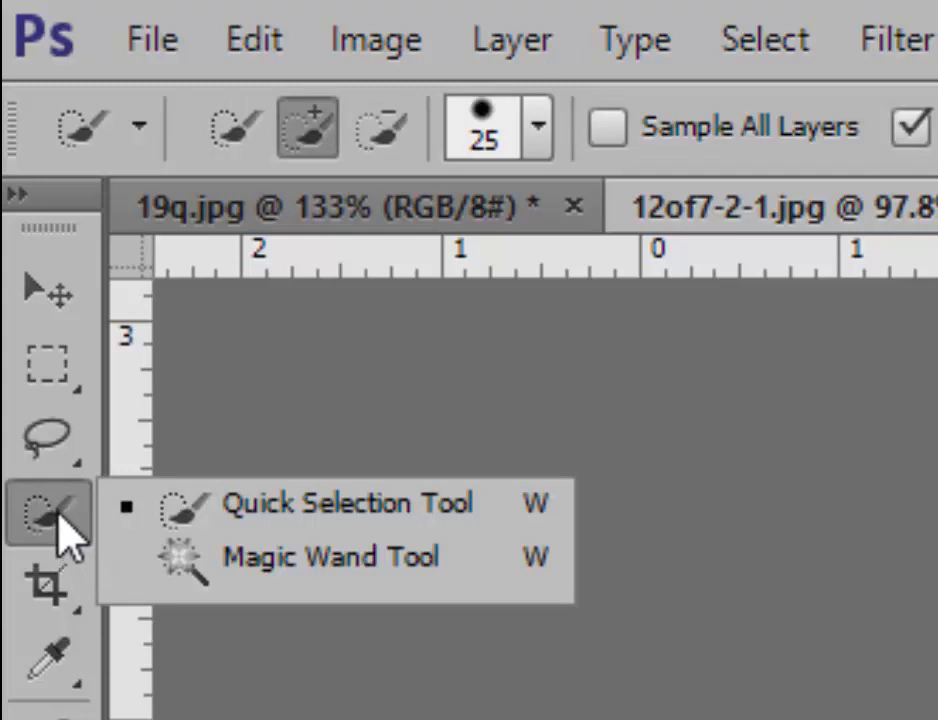
mouse_move(80, 525)
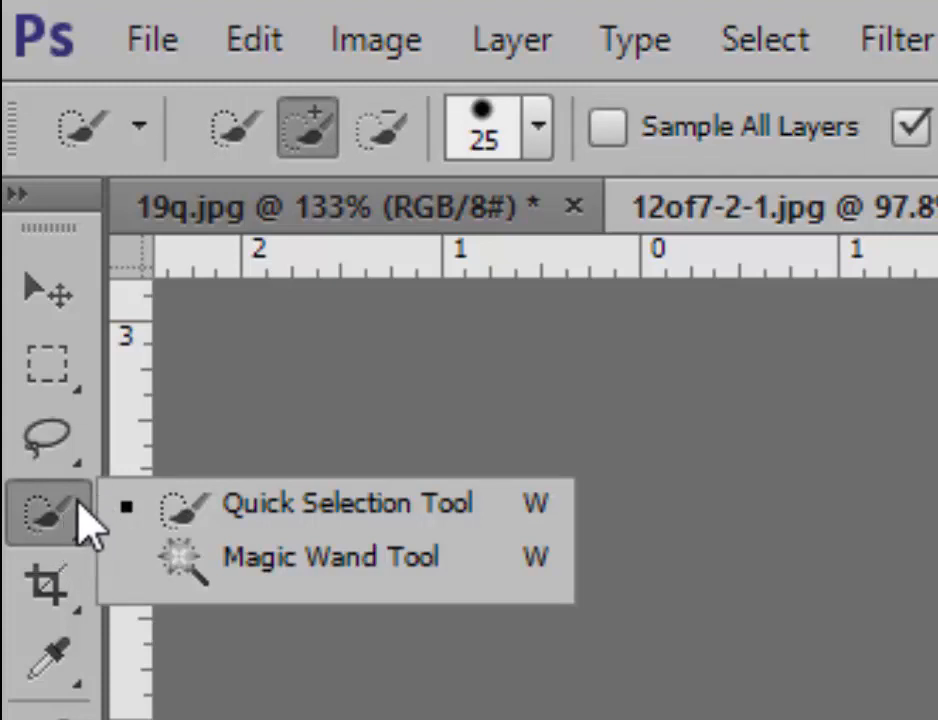
mouse_move(325, 503)
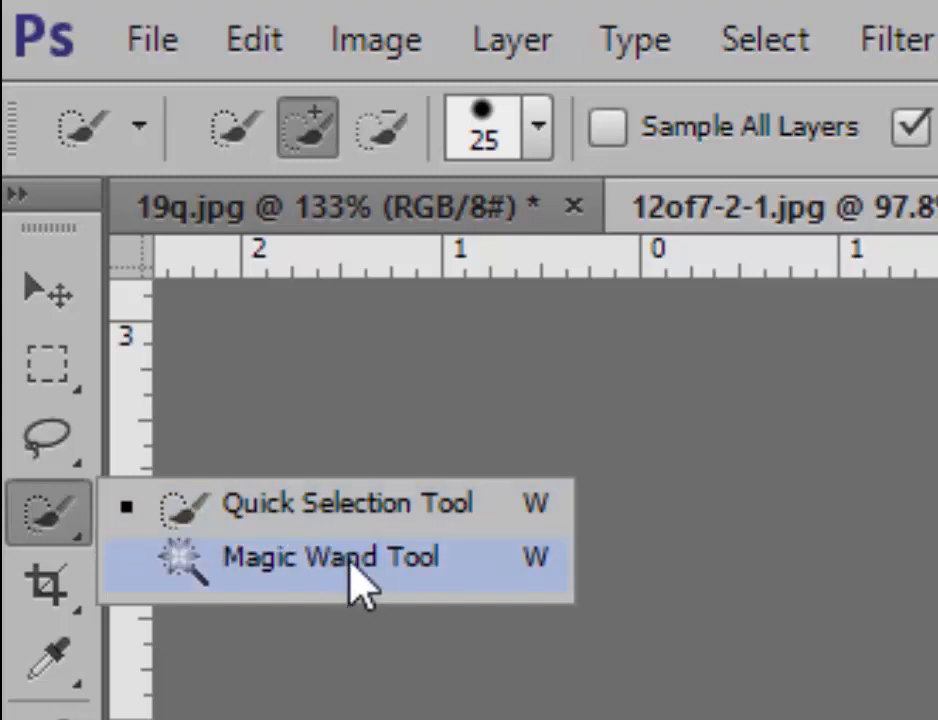
- Select the black sky with the Magic Wand, then apply Select > Inverse to select the moon
left_click(330, 557)
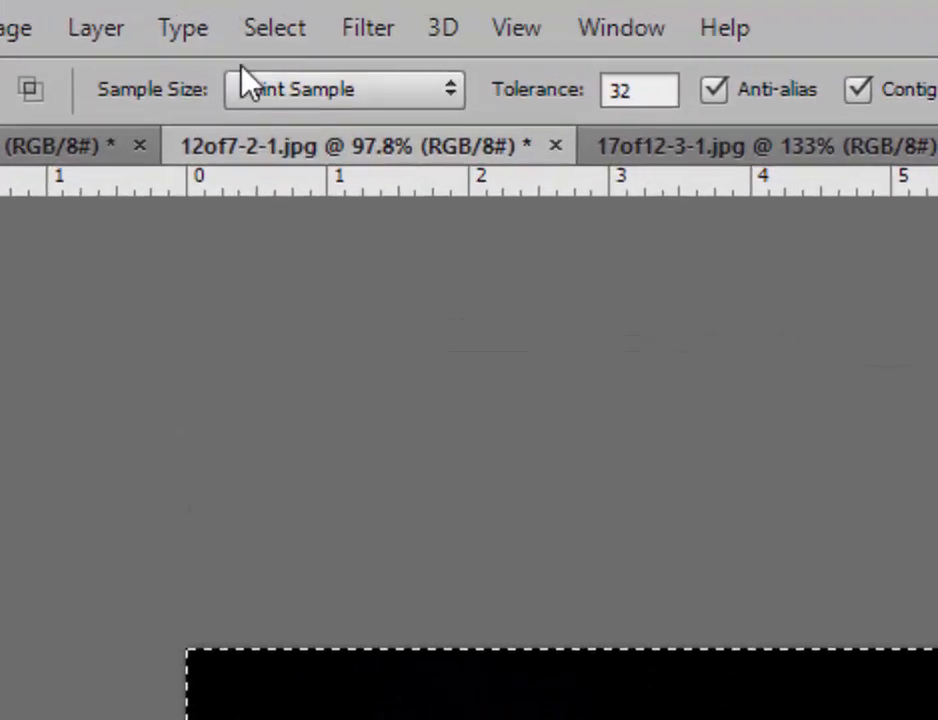
left_click(274, 27)
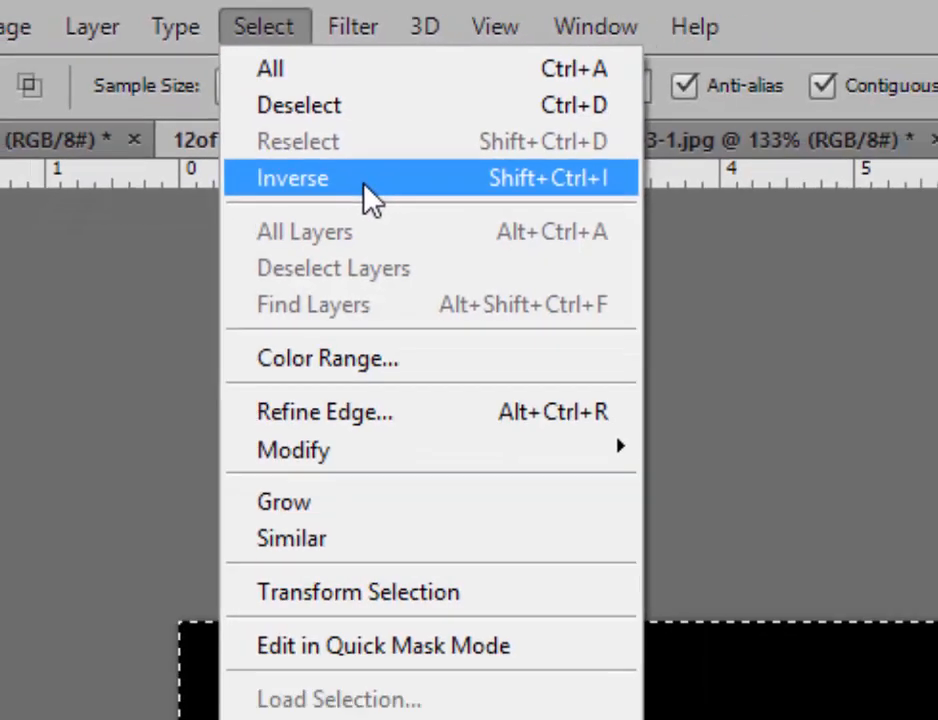
left_click(291, 178)
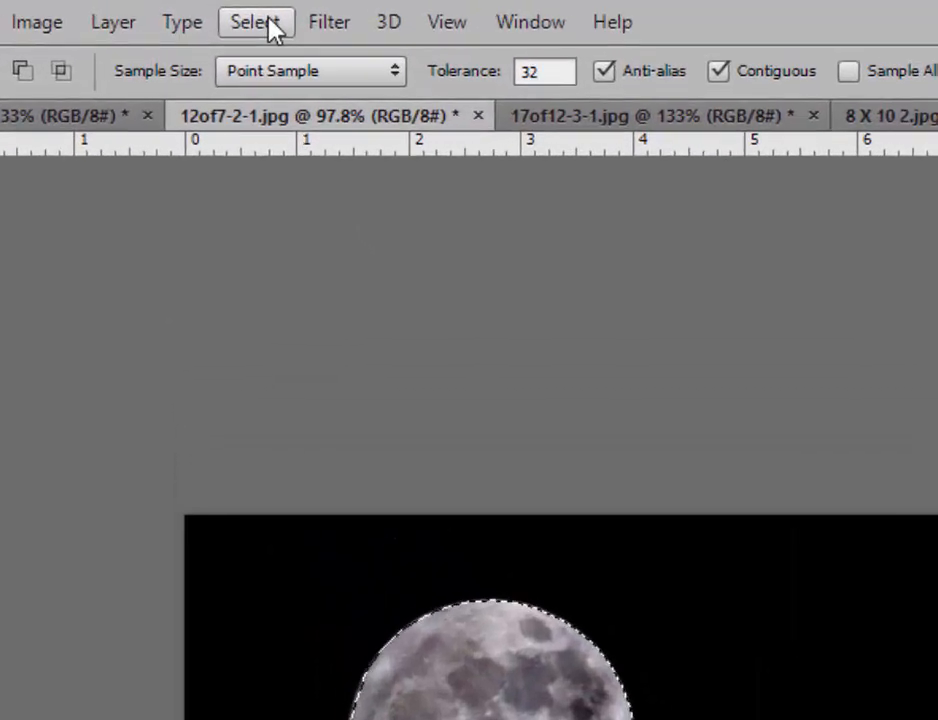
- Contract the moon selection by 2 pixels using Select > Modify > Contract
left_click(255, 21)
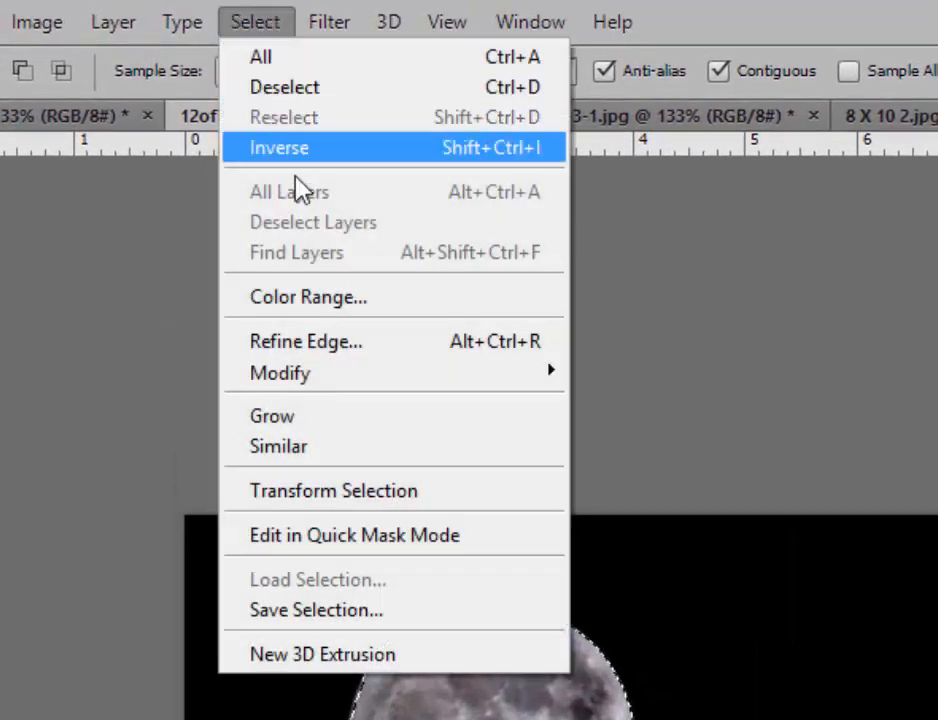
mouse_move(280, 372)
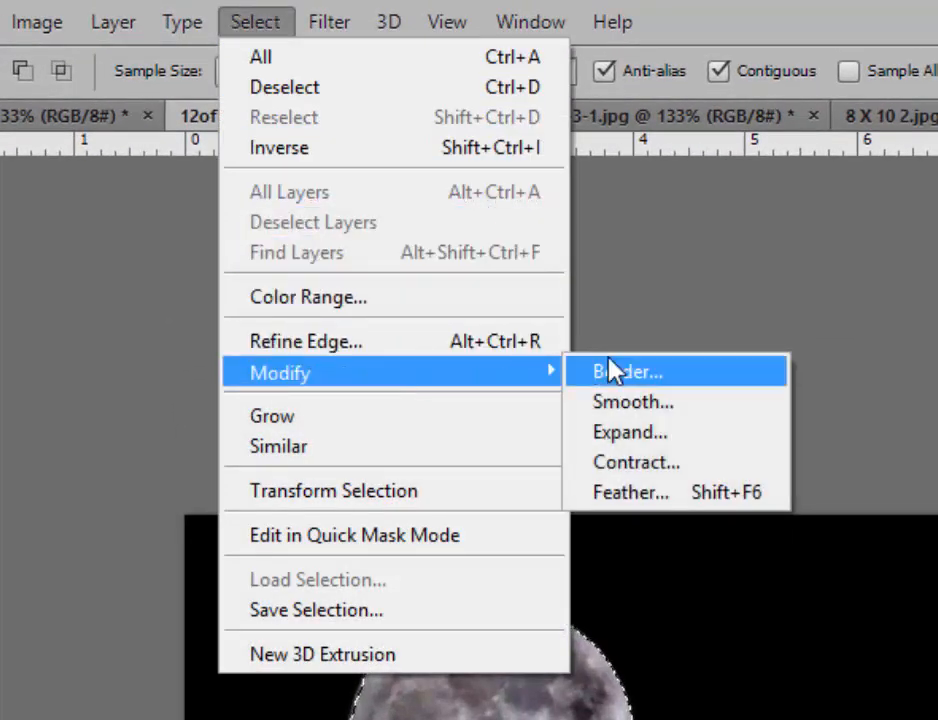
left_click(635, 462)
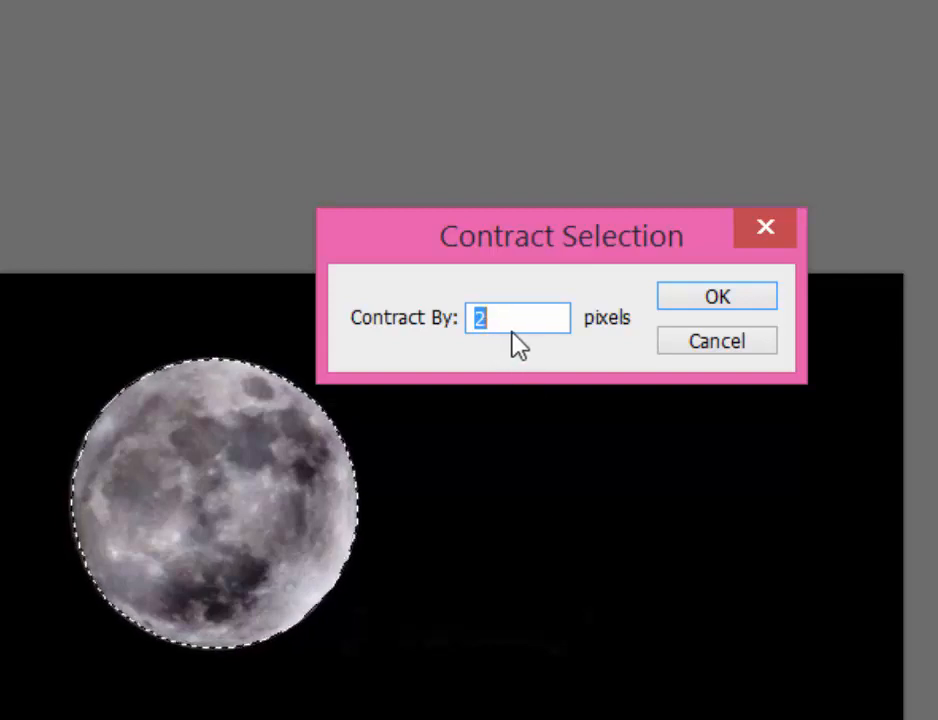
left_click(716, 296)
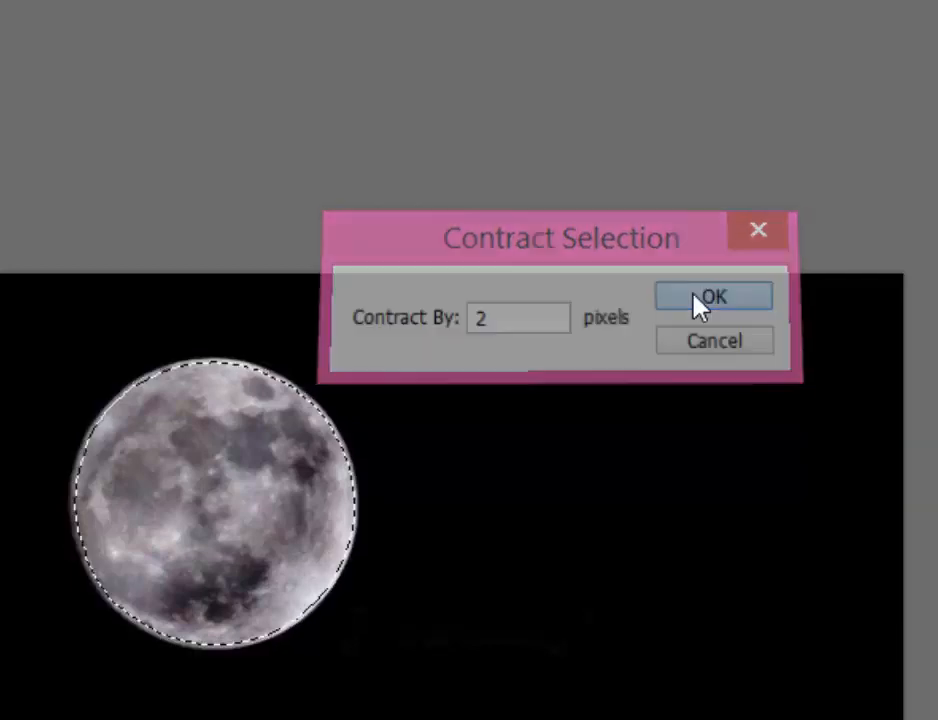
left_click(713, 296)
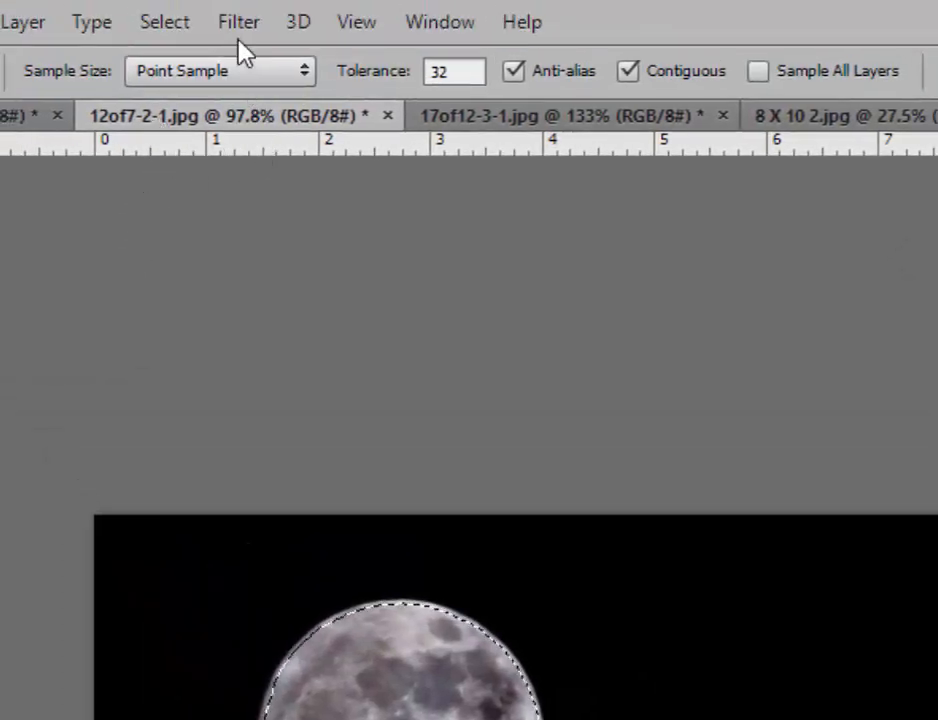
- Feather the moon selection with a 2-pixel radius via Select > Modify > Feather
left_click(164, 21)
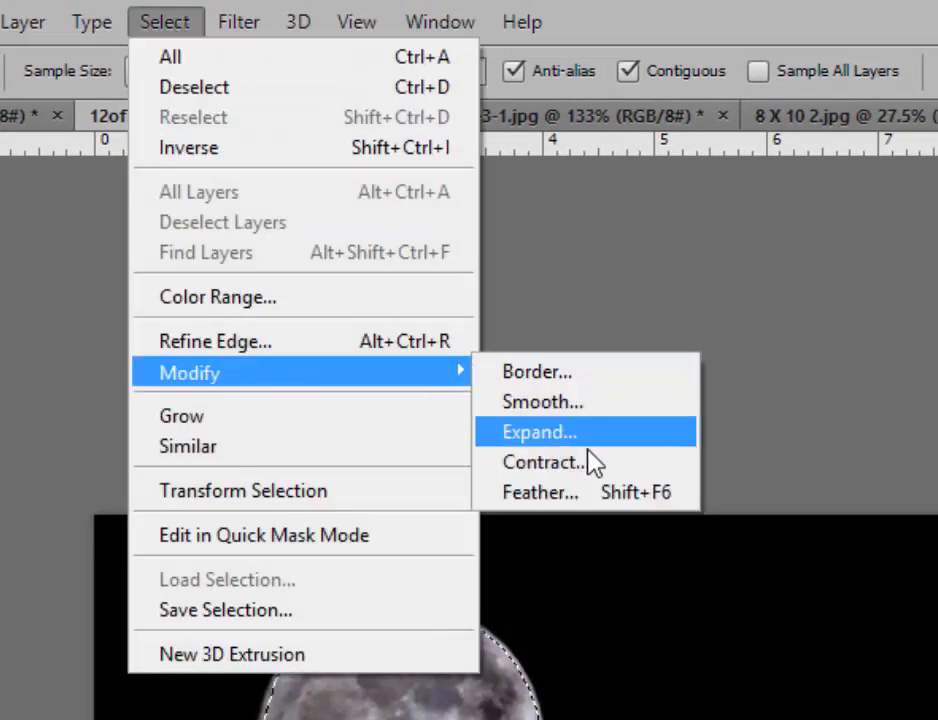
left_click(540, 491)
type("2")
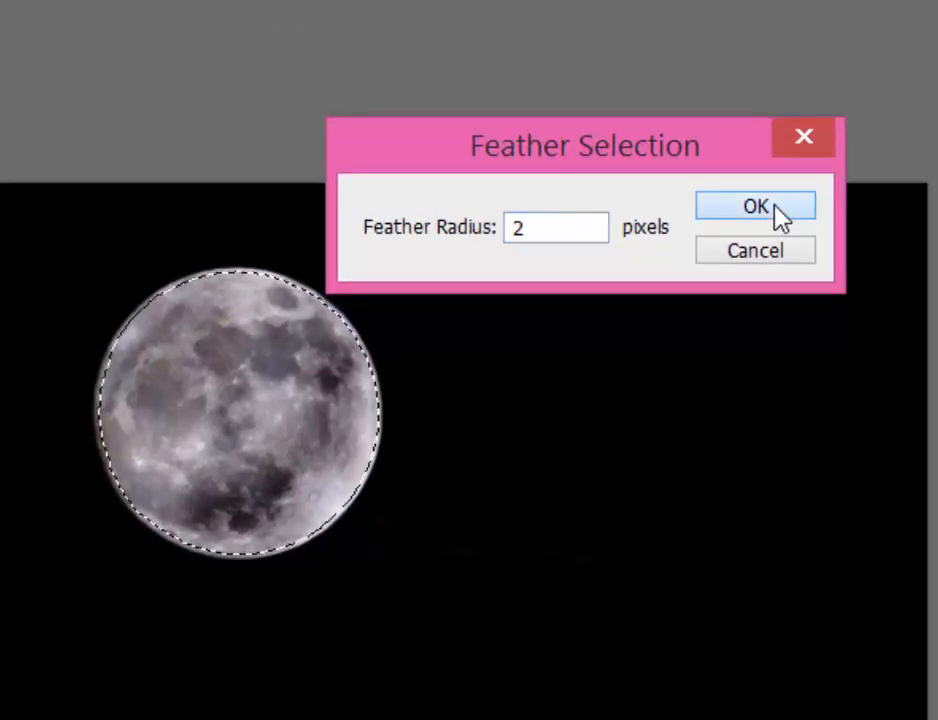
left_click(754, 206)
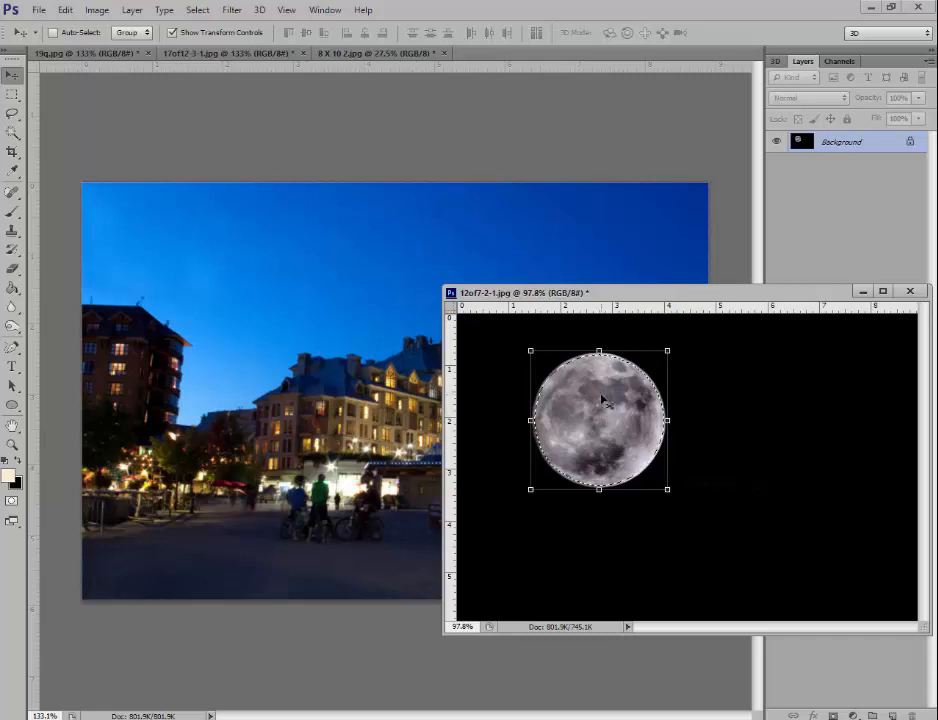
- Drag the moon into the street photo's sky, then close the moon image without saving
left_click_drag(599, 418, 497, 413)
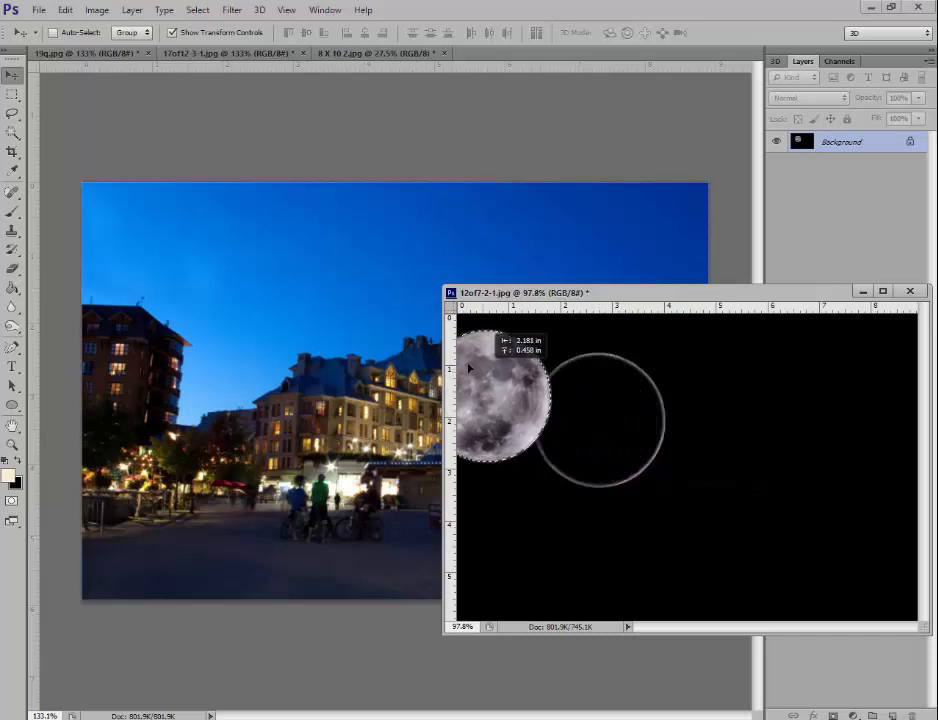
left_click_drag(600, 410, 225, 290)
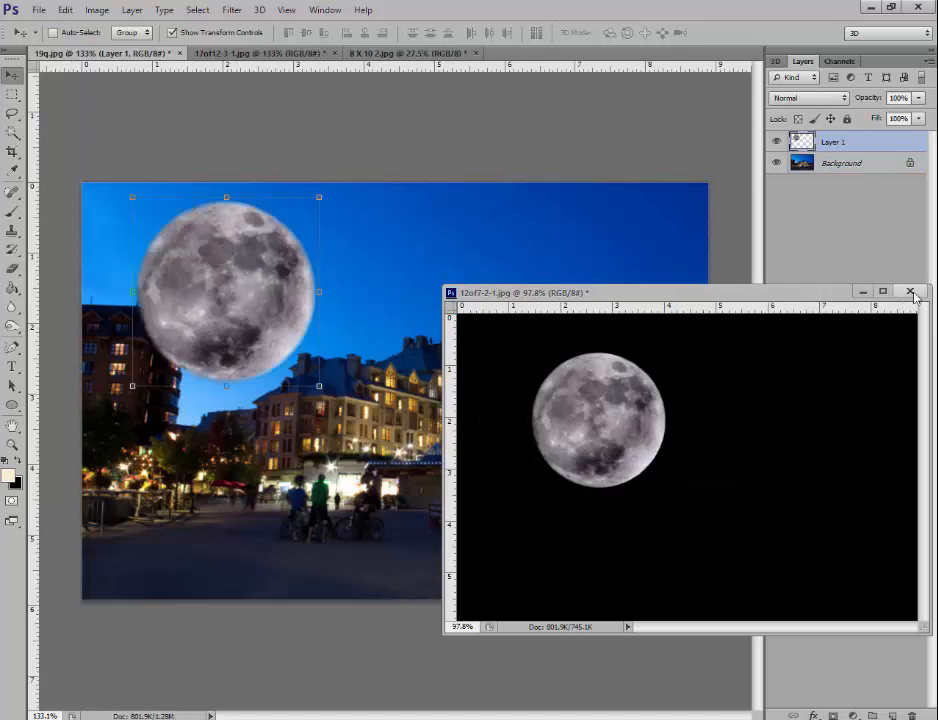
left_click(911, 292)
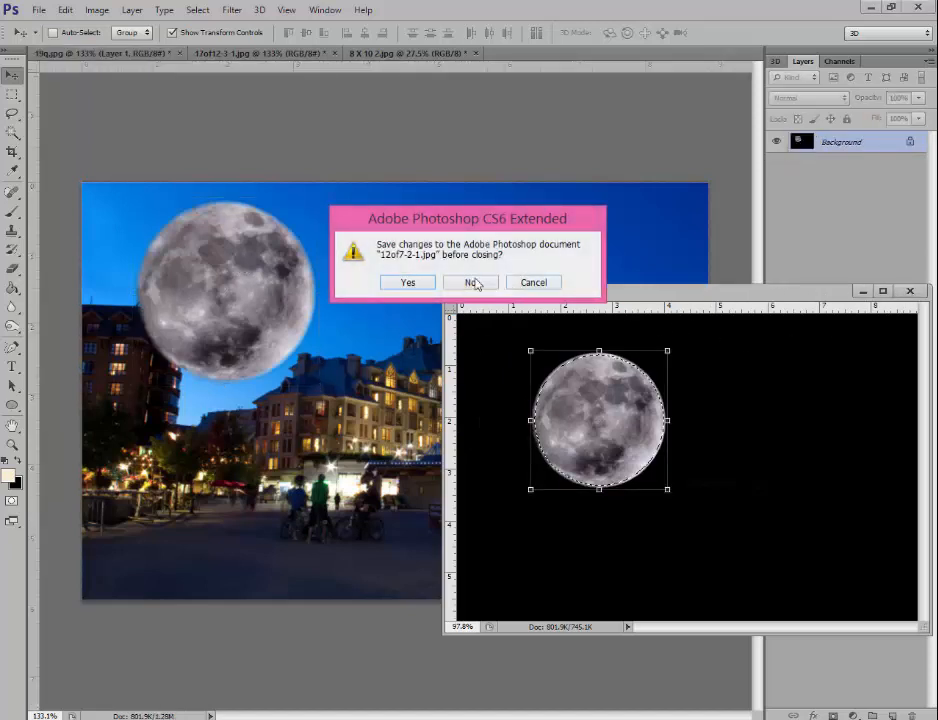
left_click(471, 282)
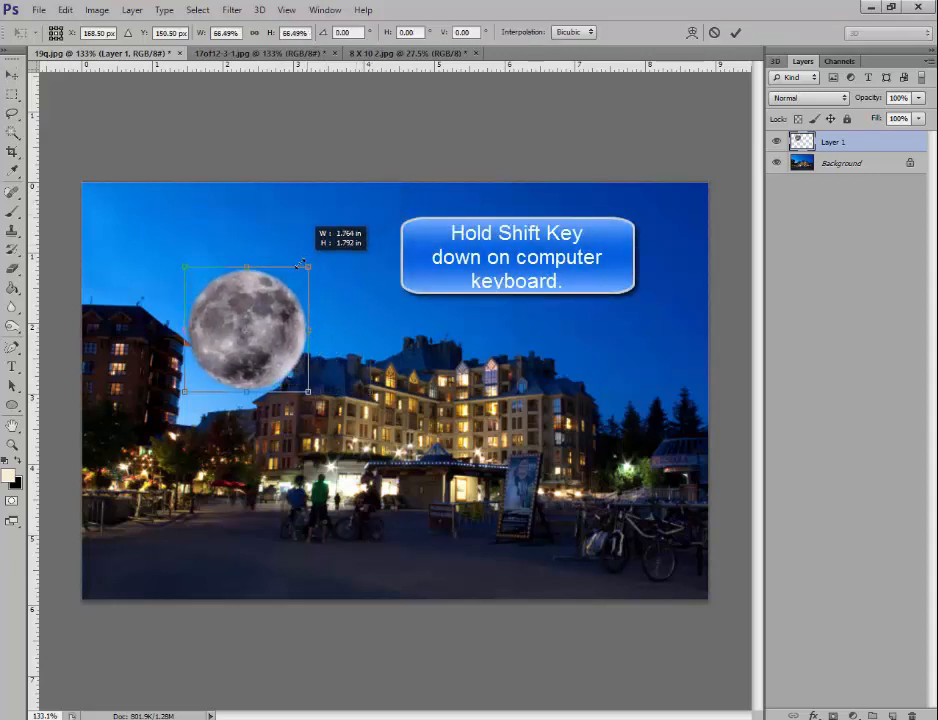
- Scale the moon down proportionally with Free Transform in the upper sky
left_click_drag(308, 270, 290, 278)
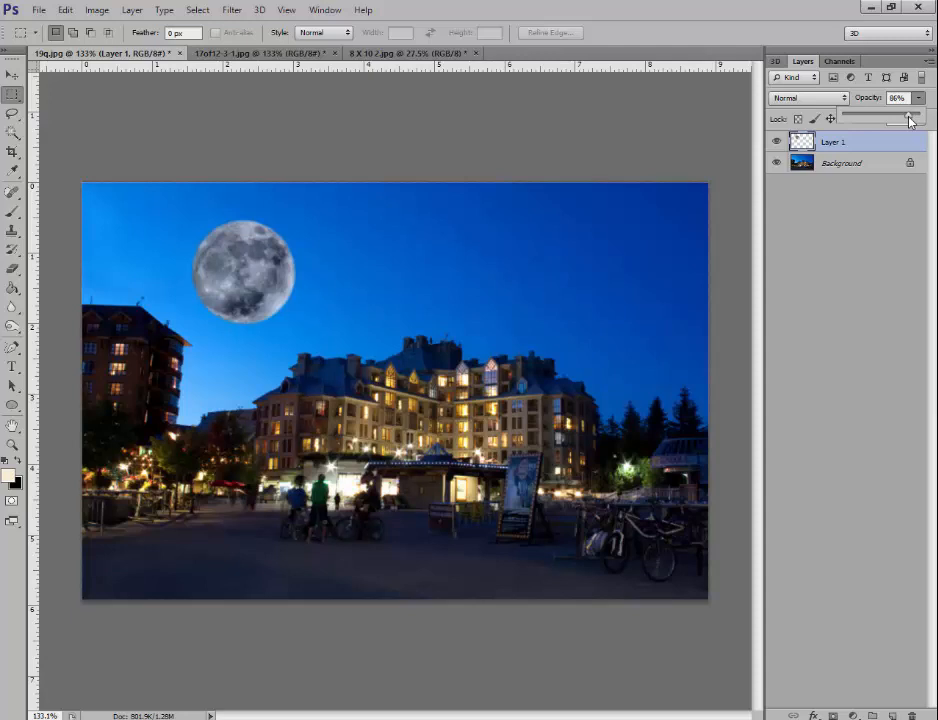
mouse_move(775, 263)
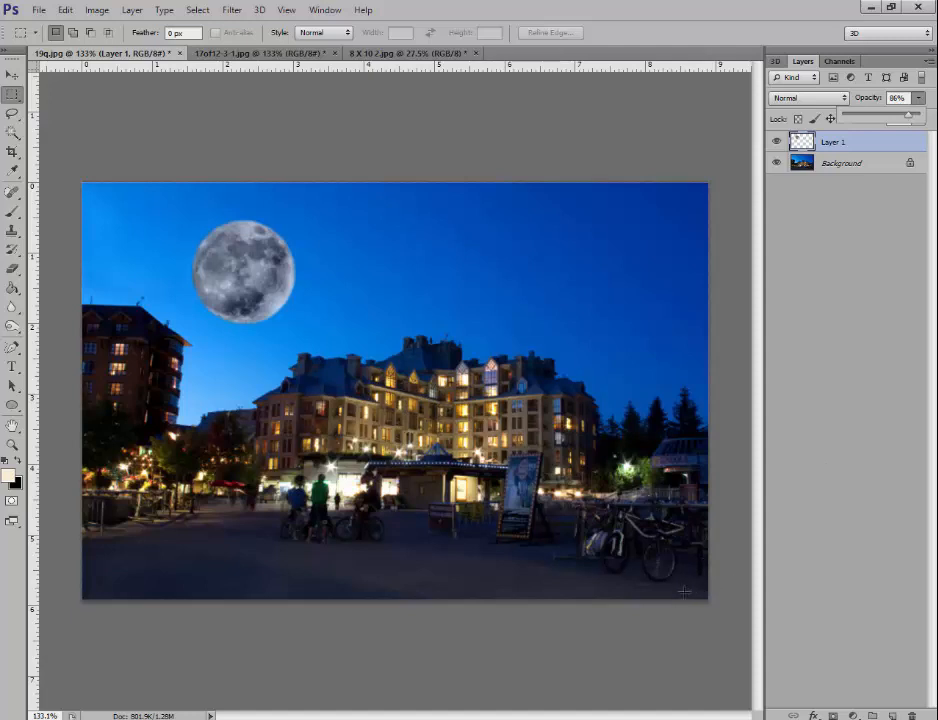
mouse_move(35, 243)
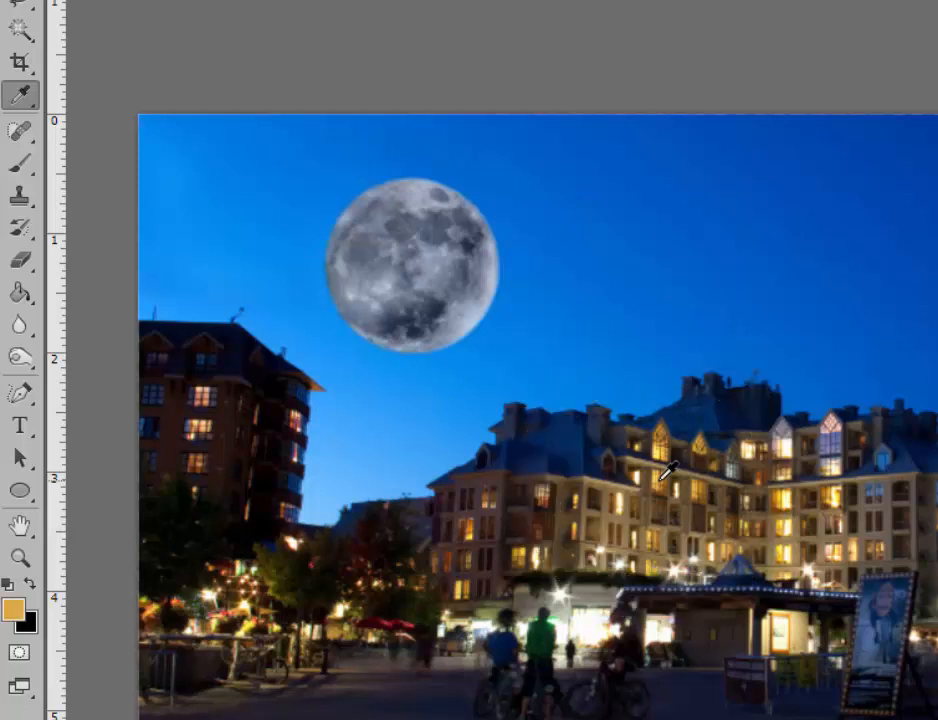
mouse_move(133, 542)
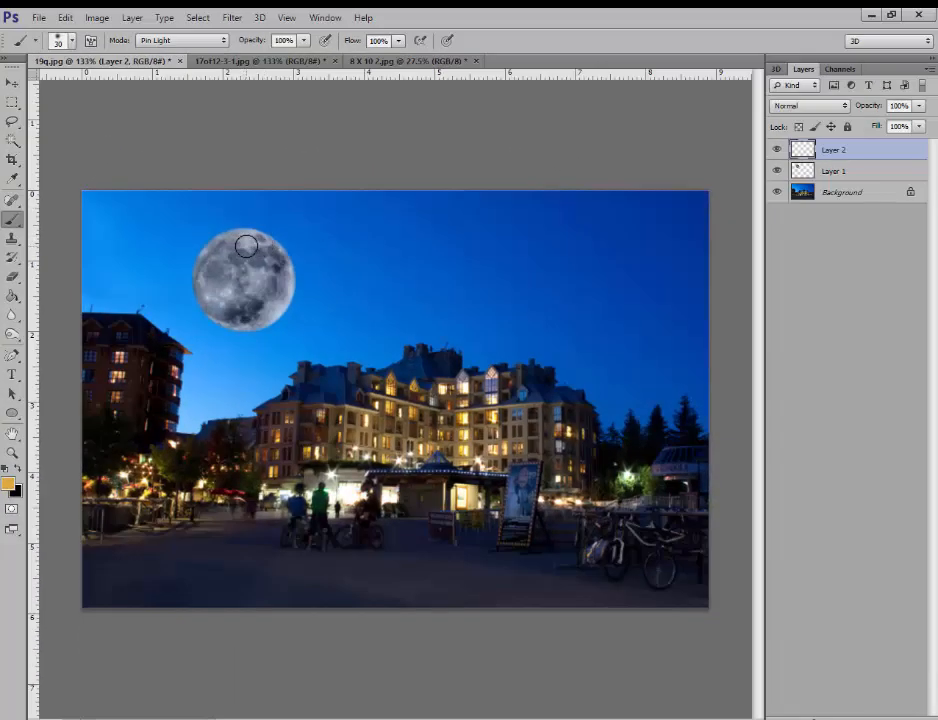
- Brush gold strokes over the top and across the rest of the moon
left_click_drag(246, 247, 277, 282)
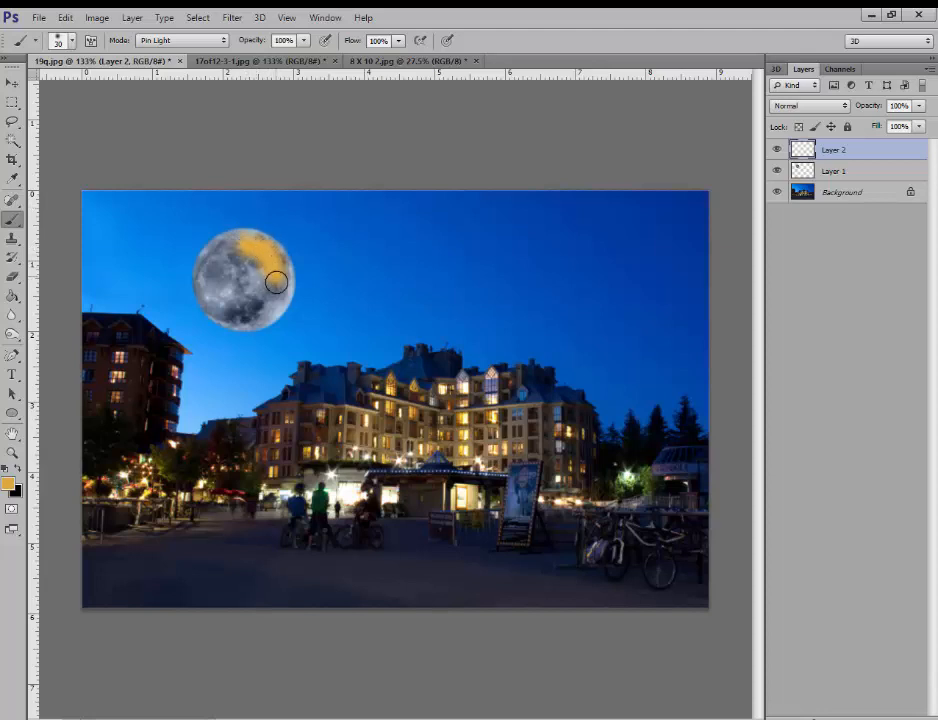
left_click_drag(277, 281, 203, 287)
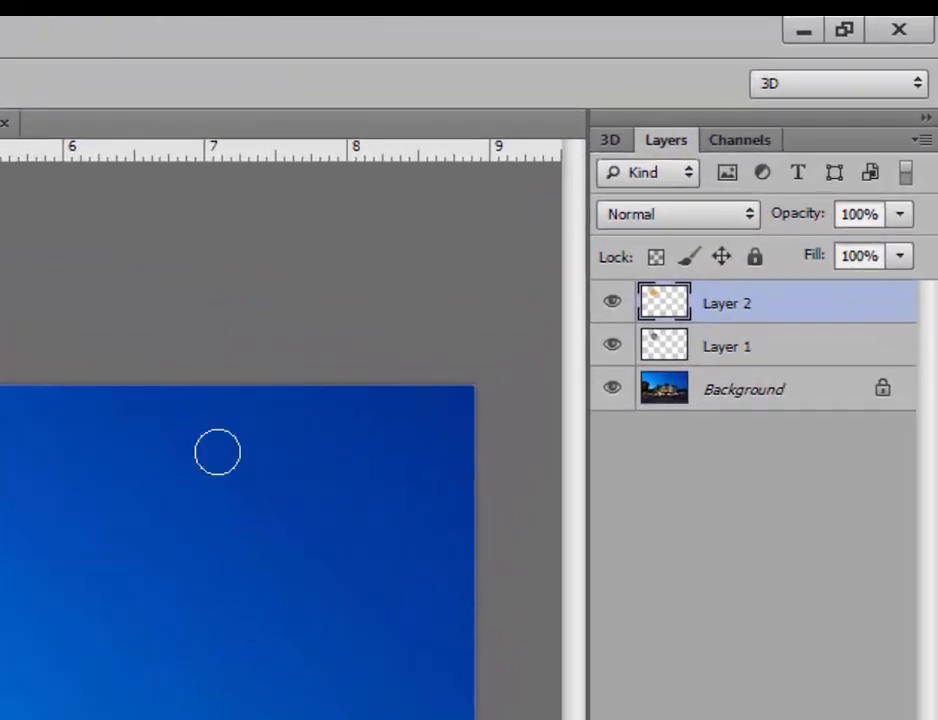
- Try Multiply blending on the gold layer with reduced opacity
left_click(678, 213)
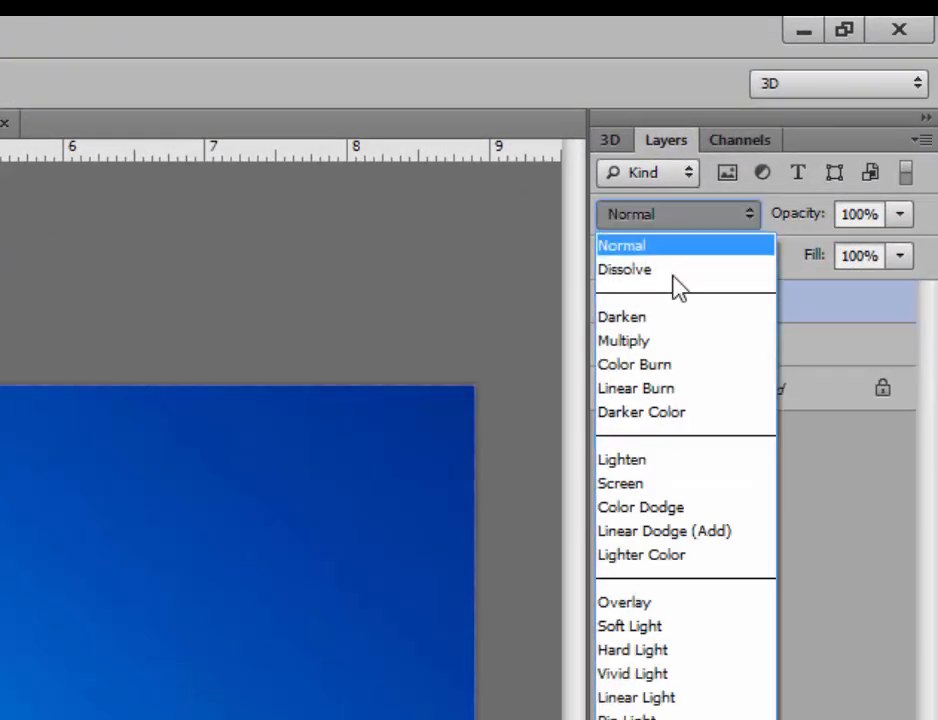
left_click(623, 340)
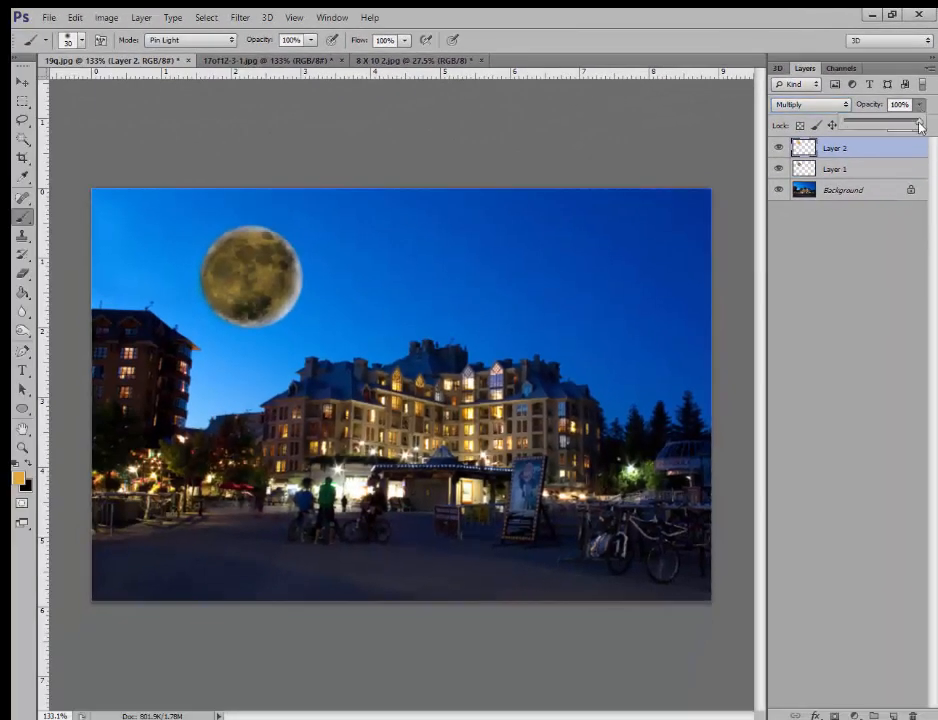
left_click_drag(918, 124, 876, 124)
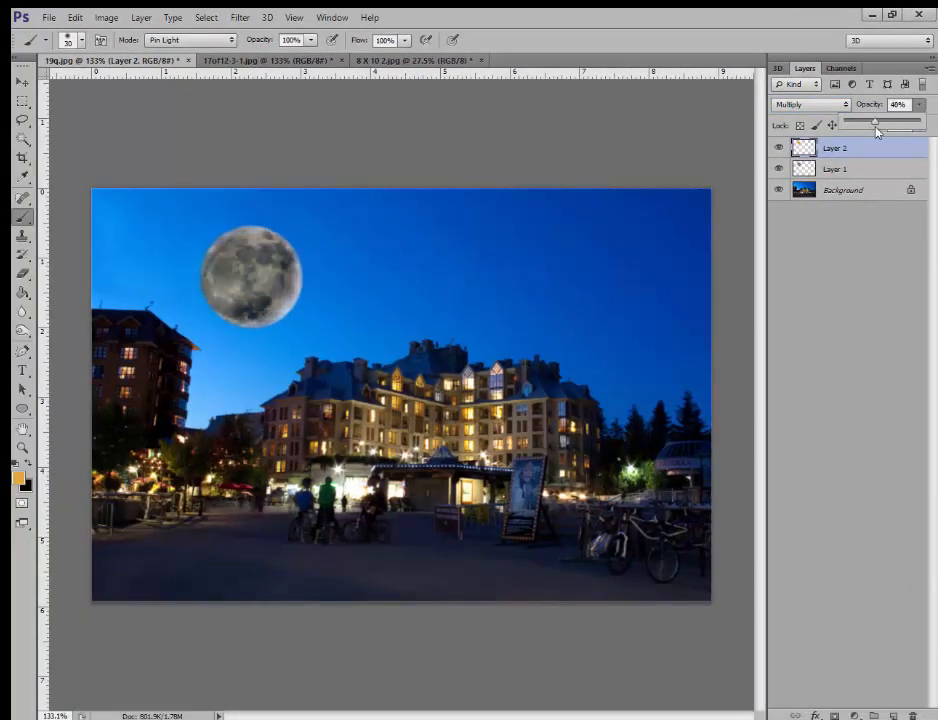
left_click_drag(880, 122, 872, 122)
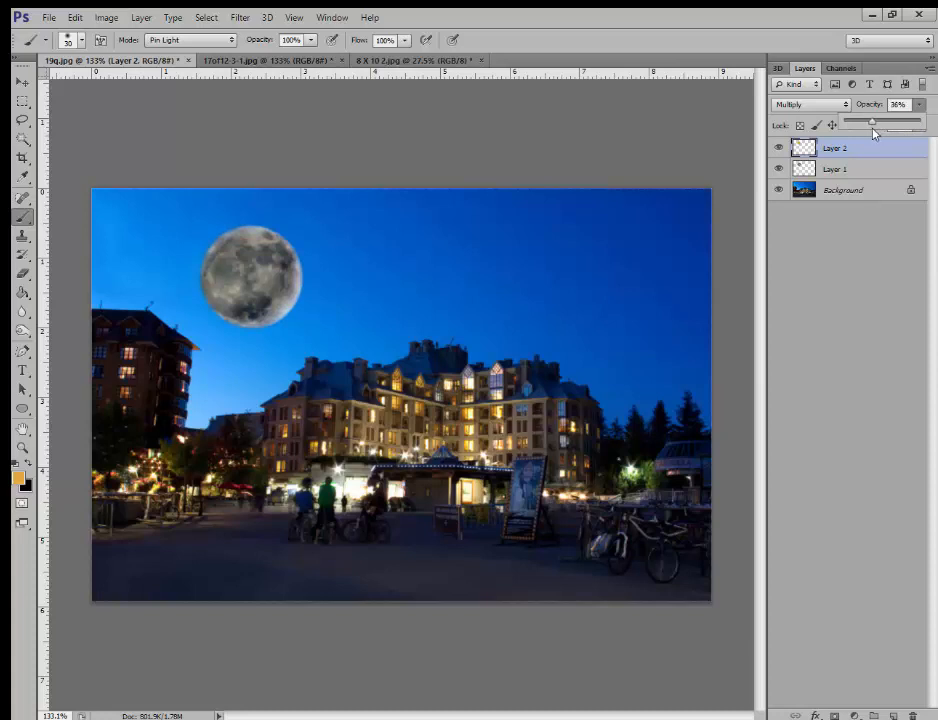
- Return the gold layer to Normal blending and lower its opacity to 32%
left_click(810, 104)
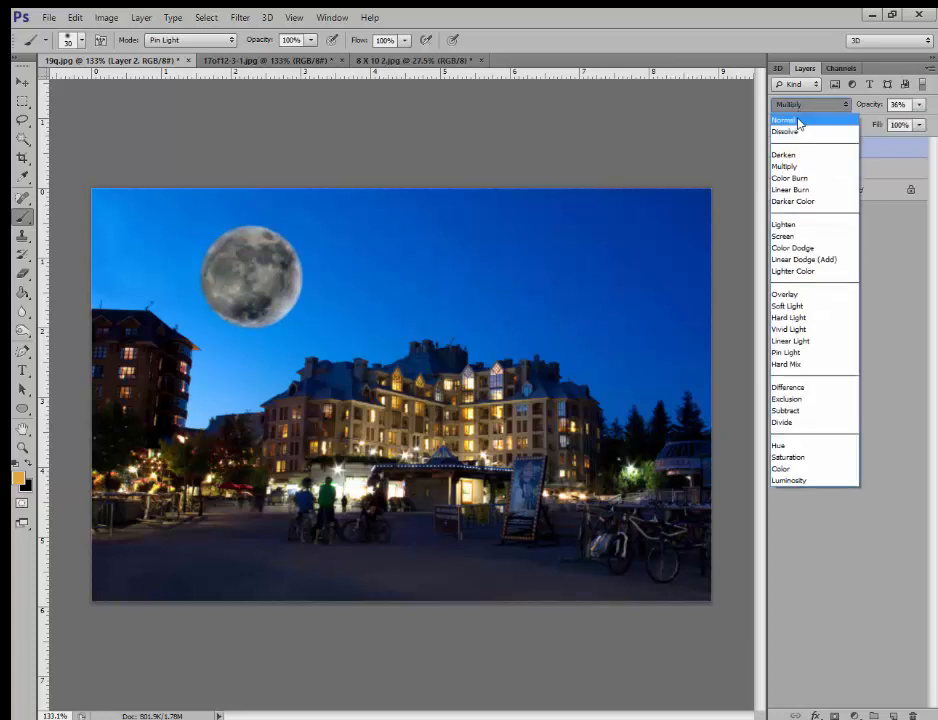
left_click(783, 120)
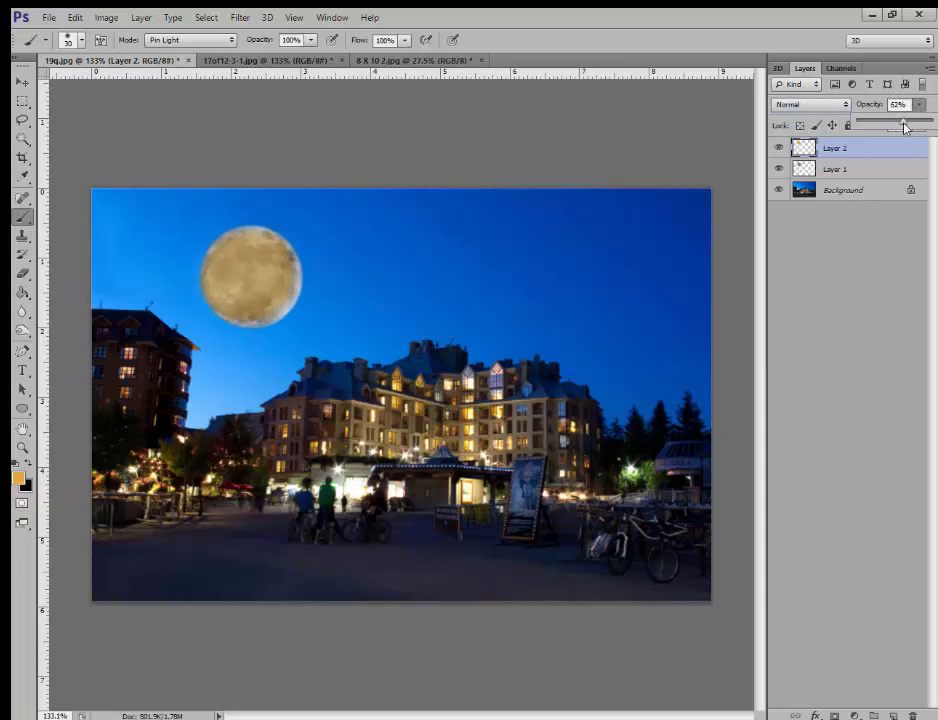
left_click_drag(904, 124, 880, 124)
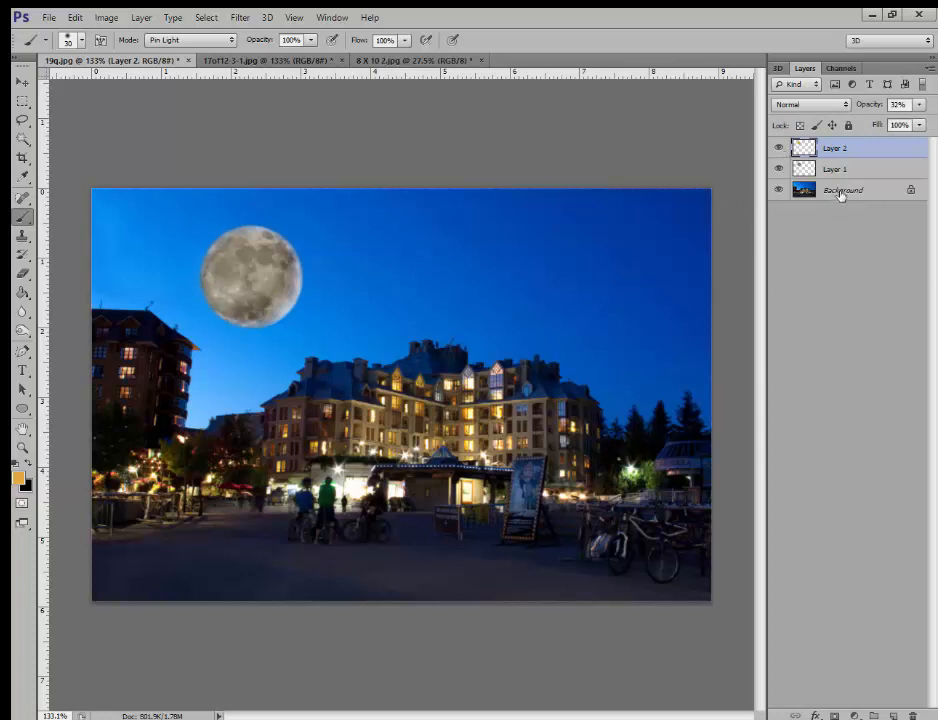
mouse_move(843, 190)
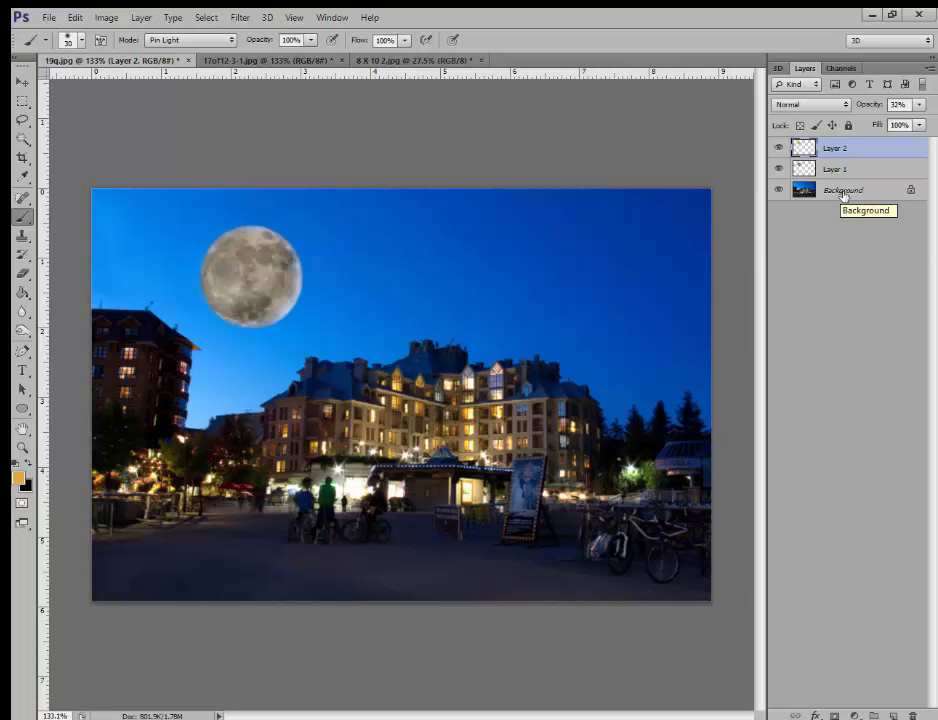
mouse_move(835, 202)
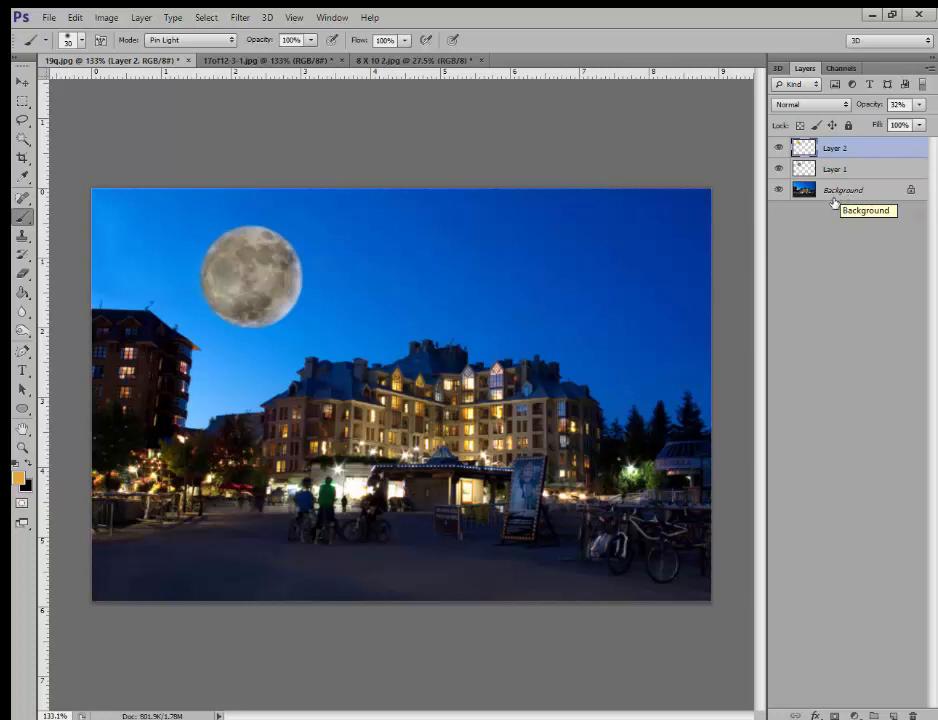